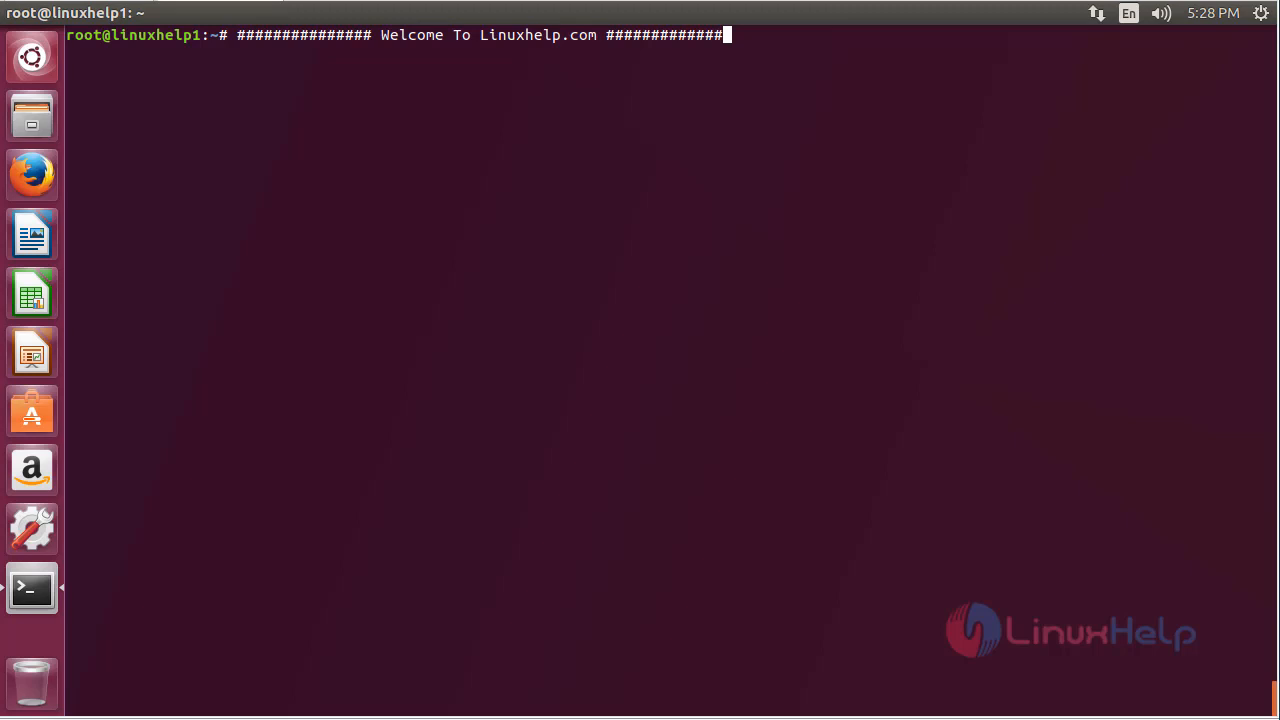
pyautogui.moveTo(372, 620)
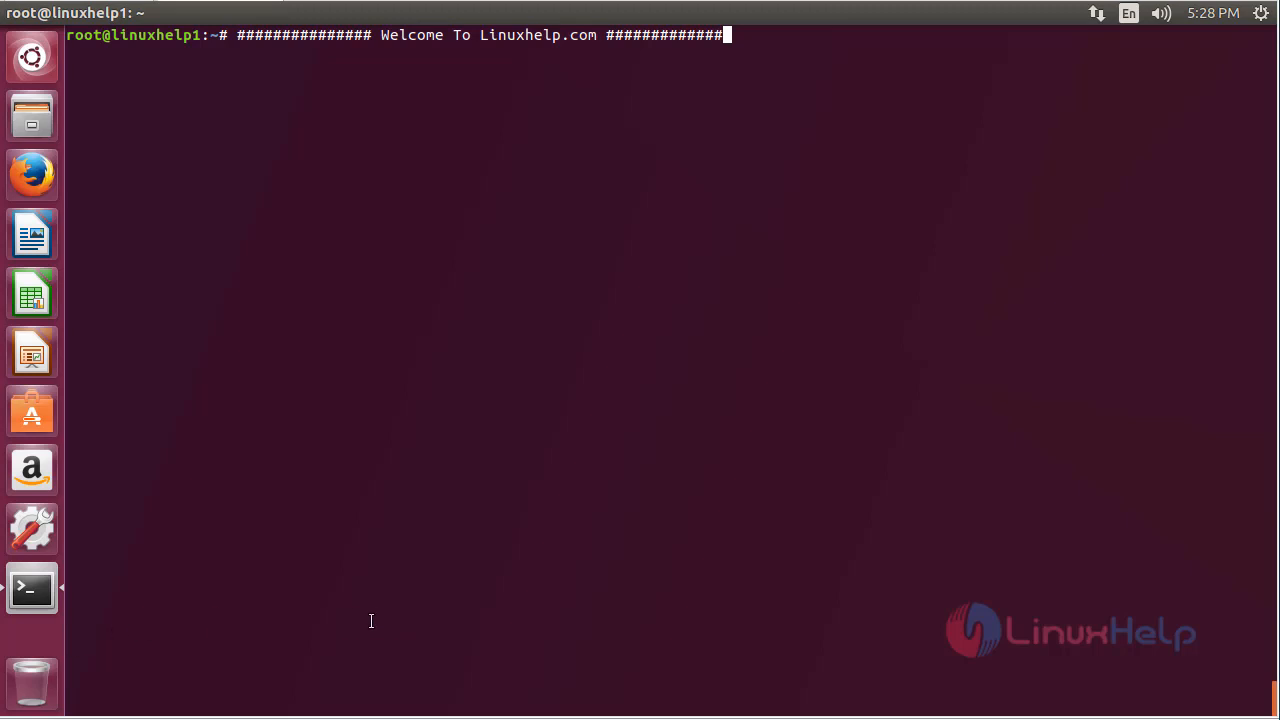
pyautogui.moveTo(372, 620)
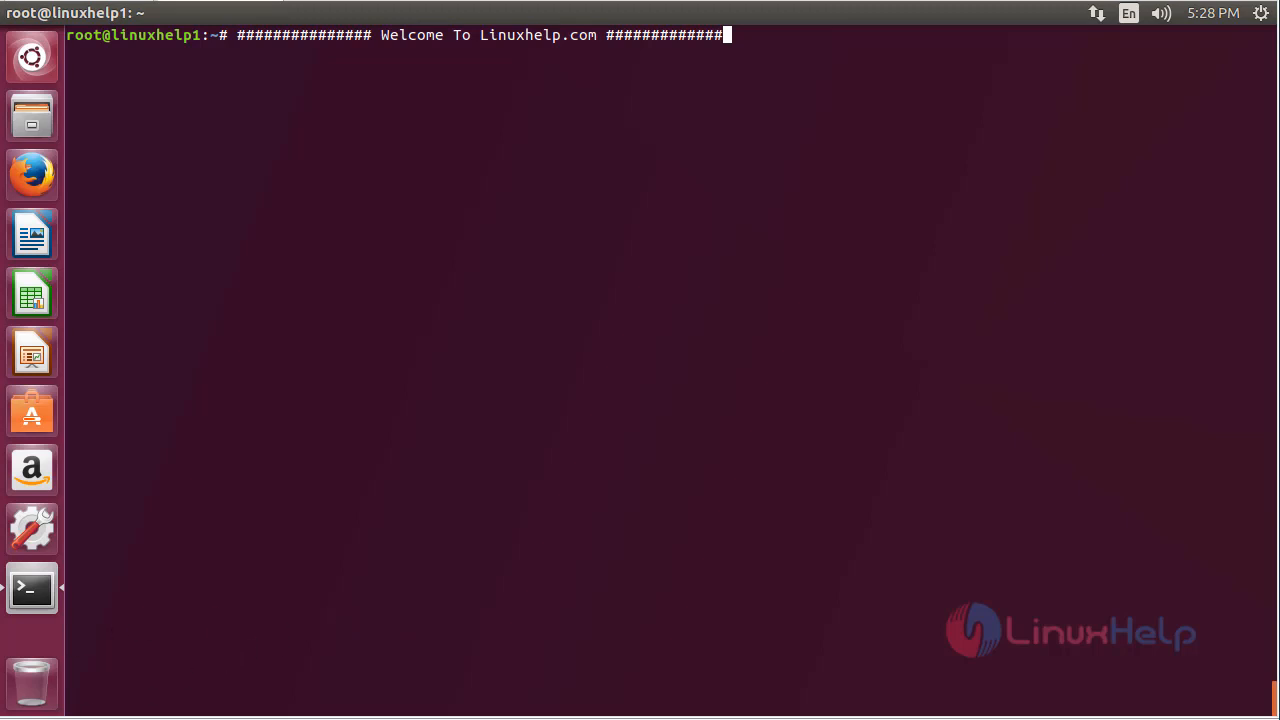
pyautogui.moveTo(288, 656)
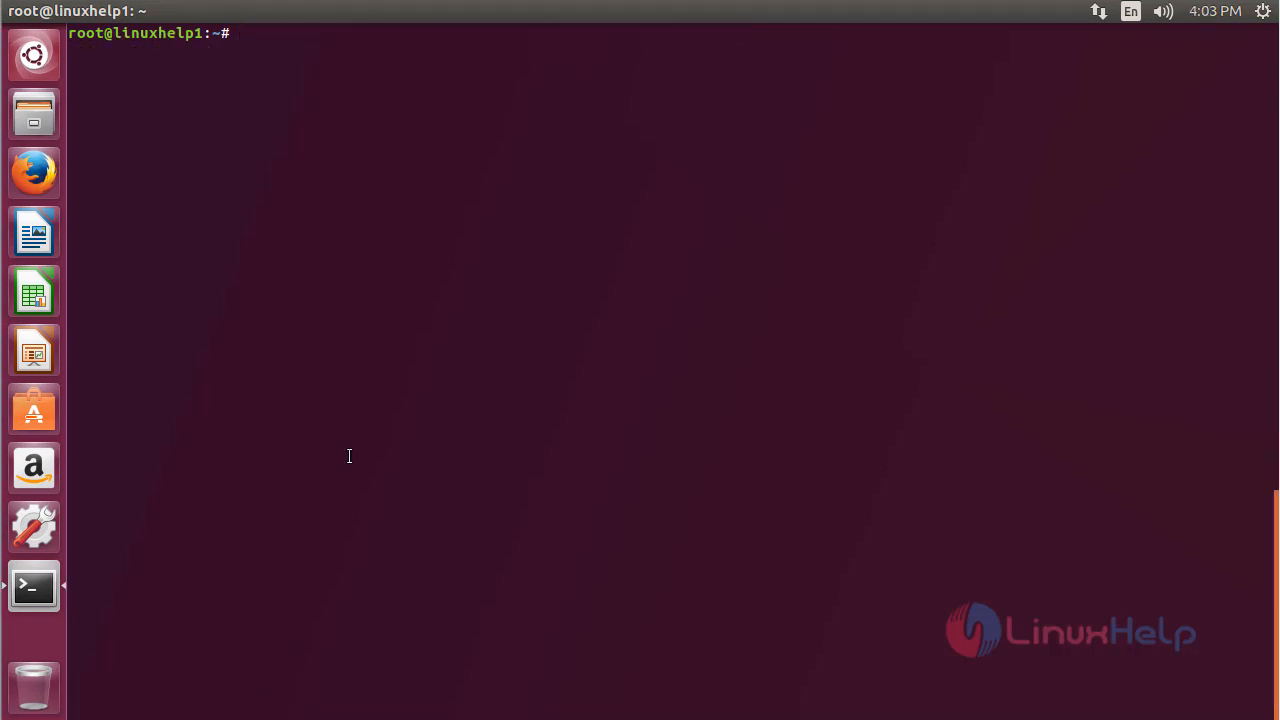
# Run add-apt-repository ppa:eugenesan/ppa and confirm adding the repository.
pyautogui.write('a')
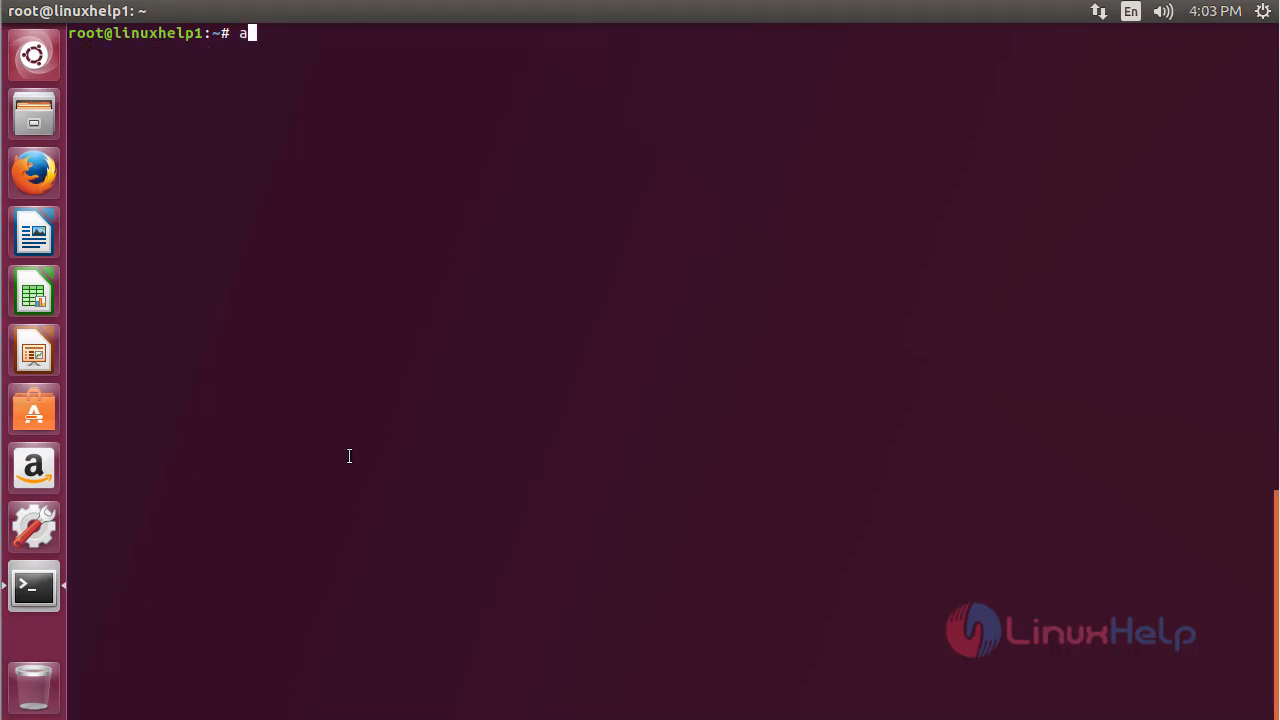
pyautogui.write('dd-apt-r')
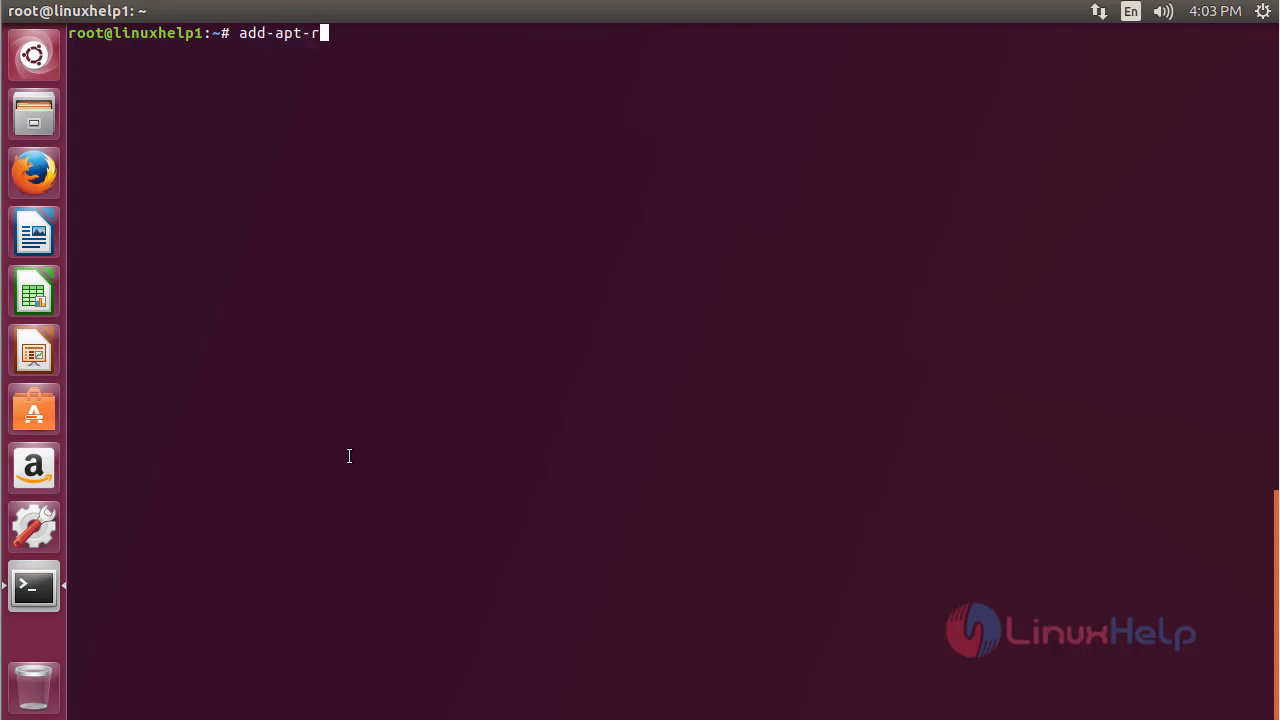
pyautogui.write('epository')
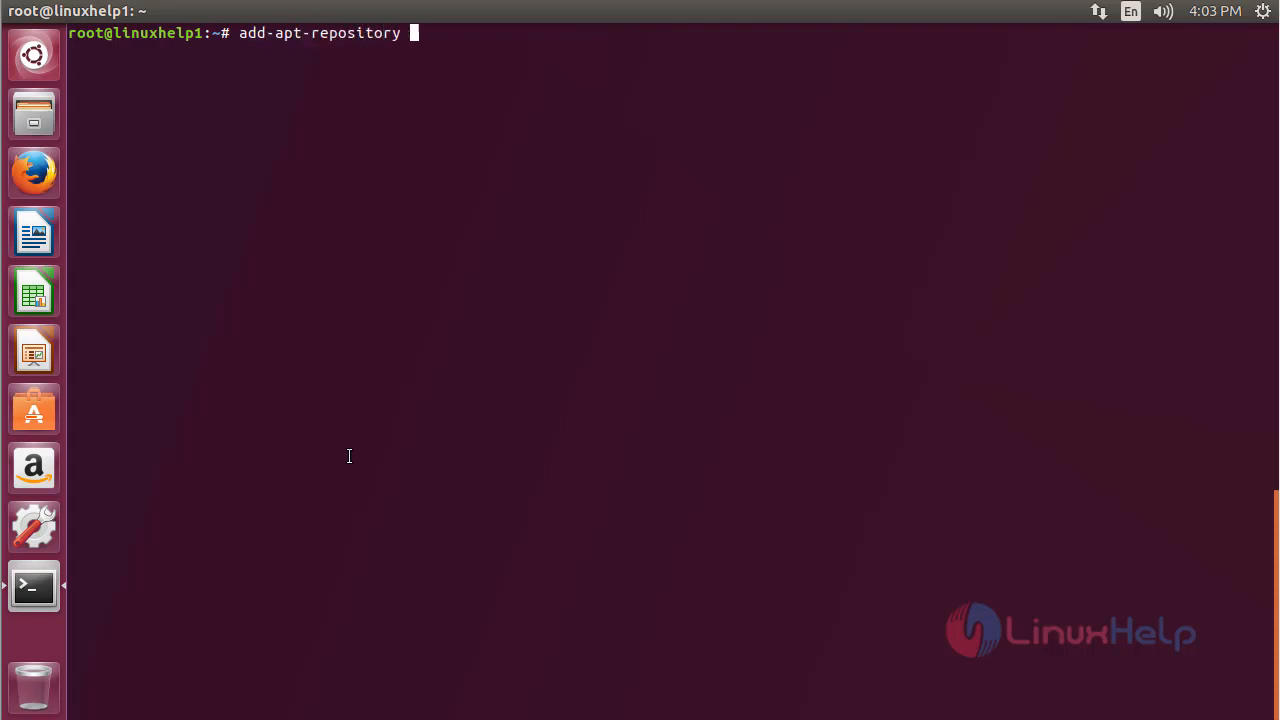
pyautogui.write('ppa')
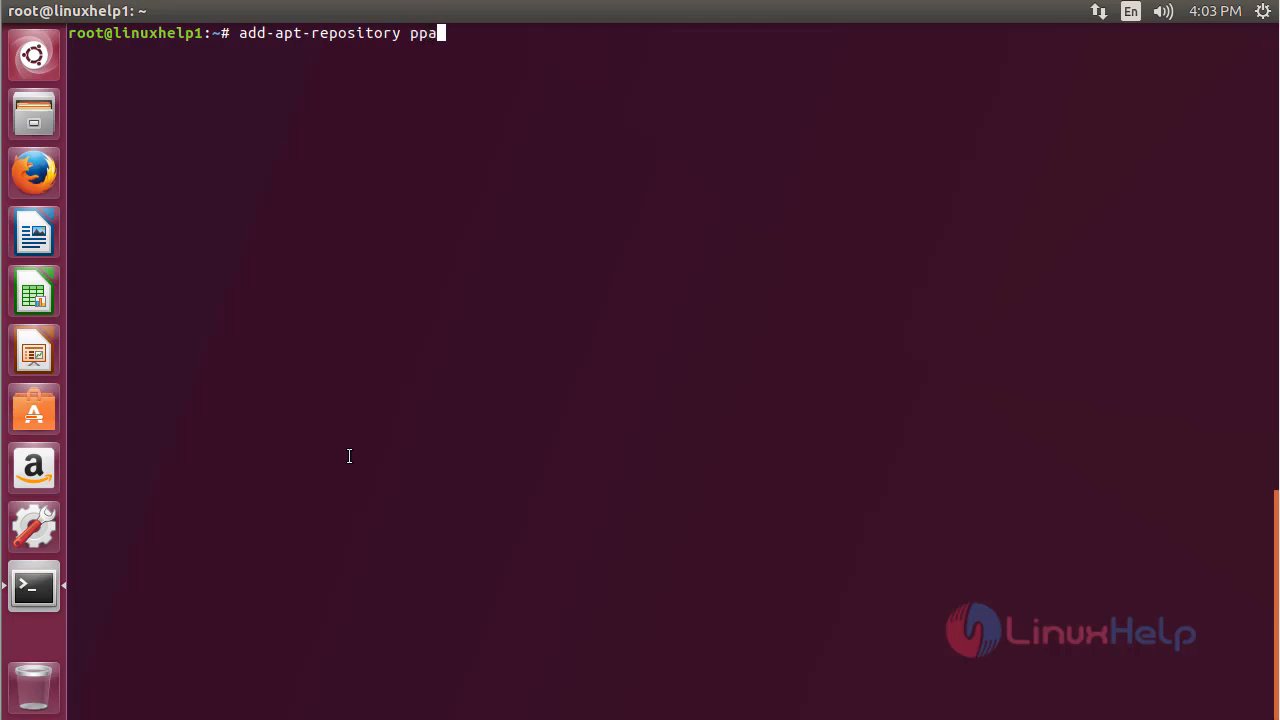
pyautogui.write(':')
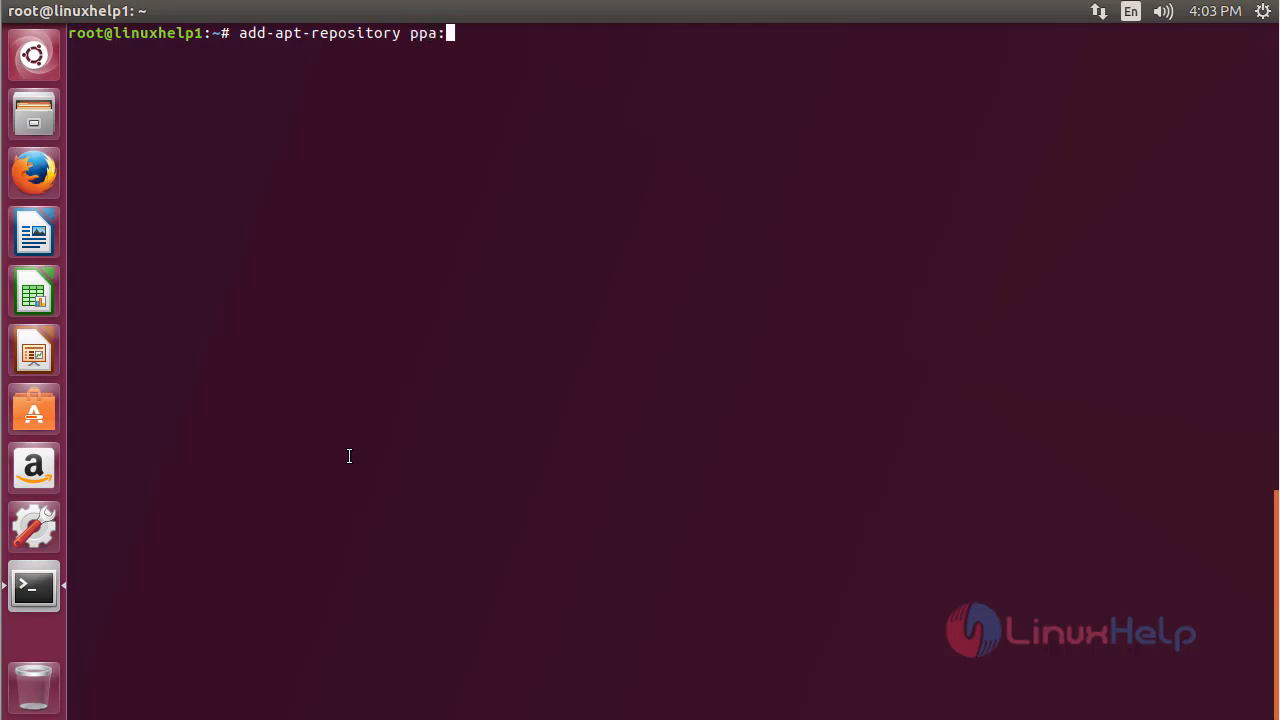
pyautogui.write('eugen')
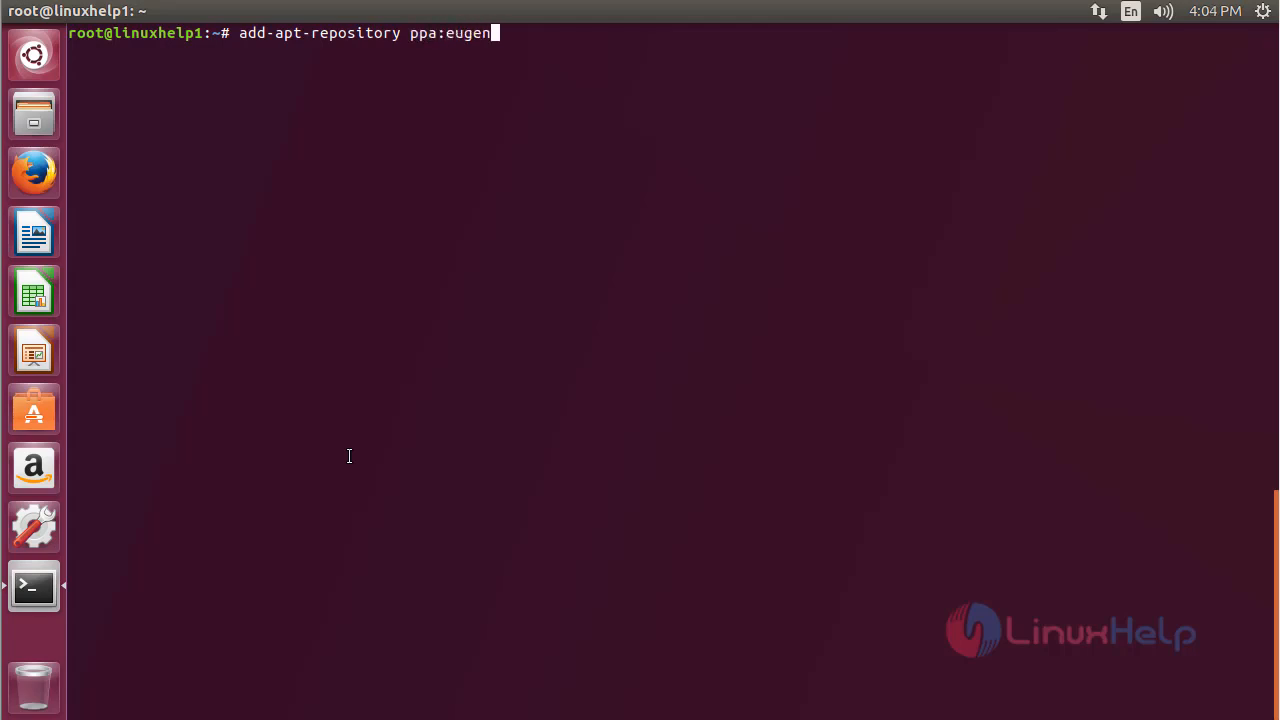
pyautogui.write('sq')
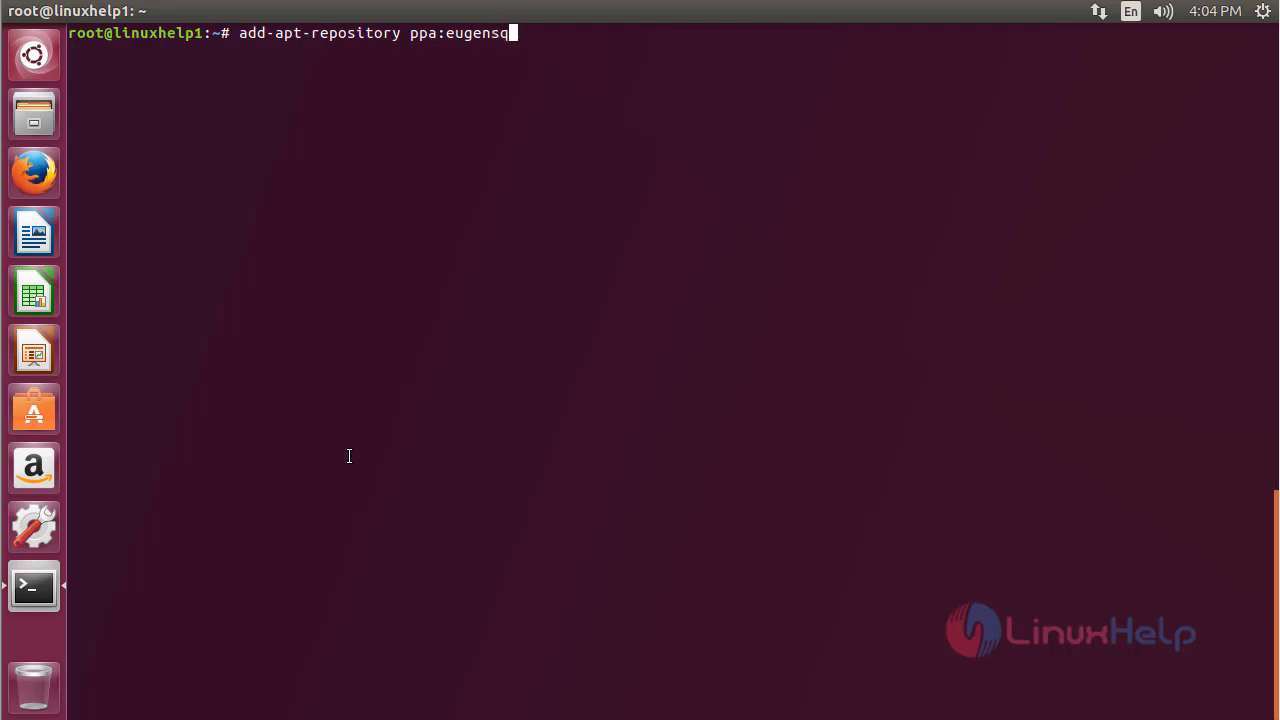
pyautogui.write('an/')
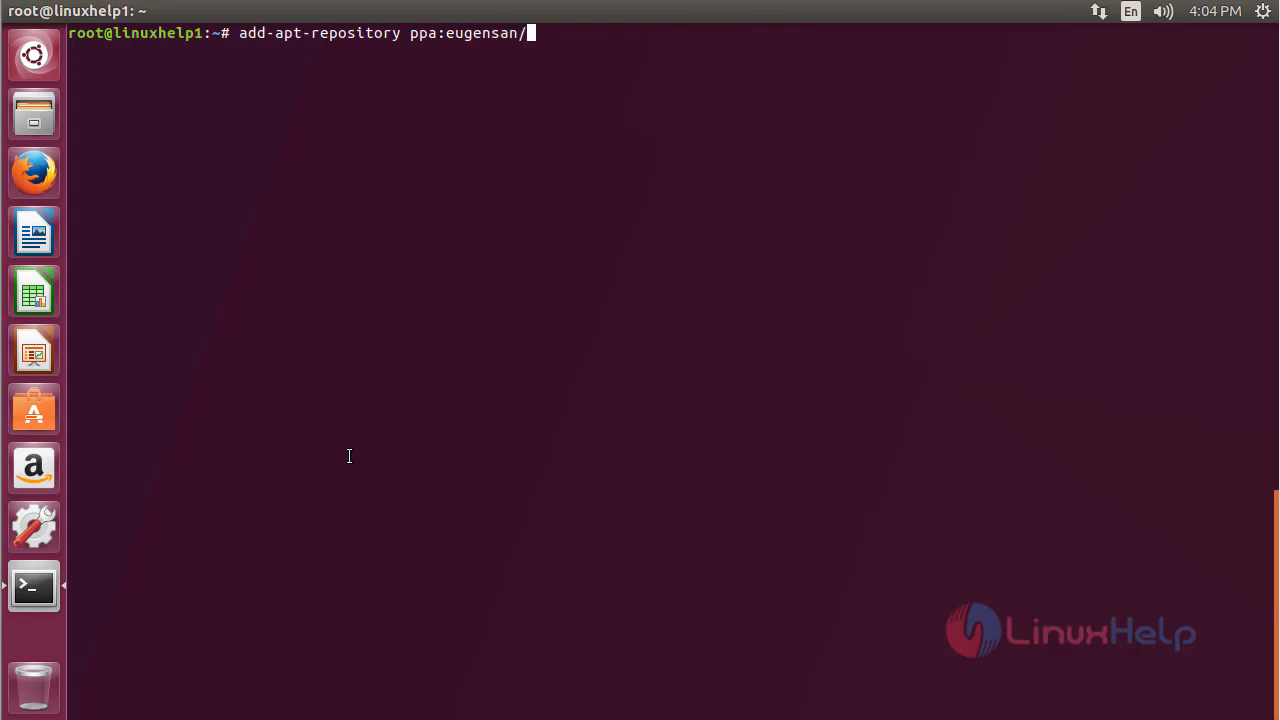
pyautogui.write('ppa')
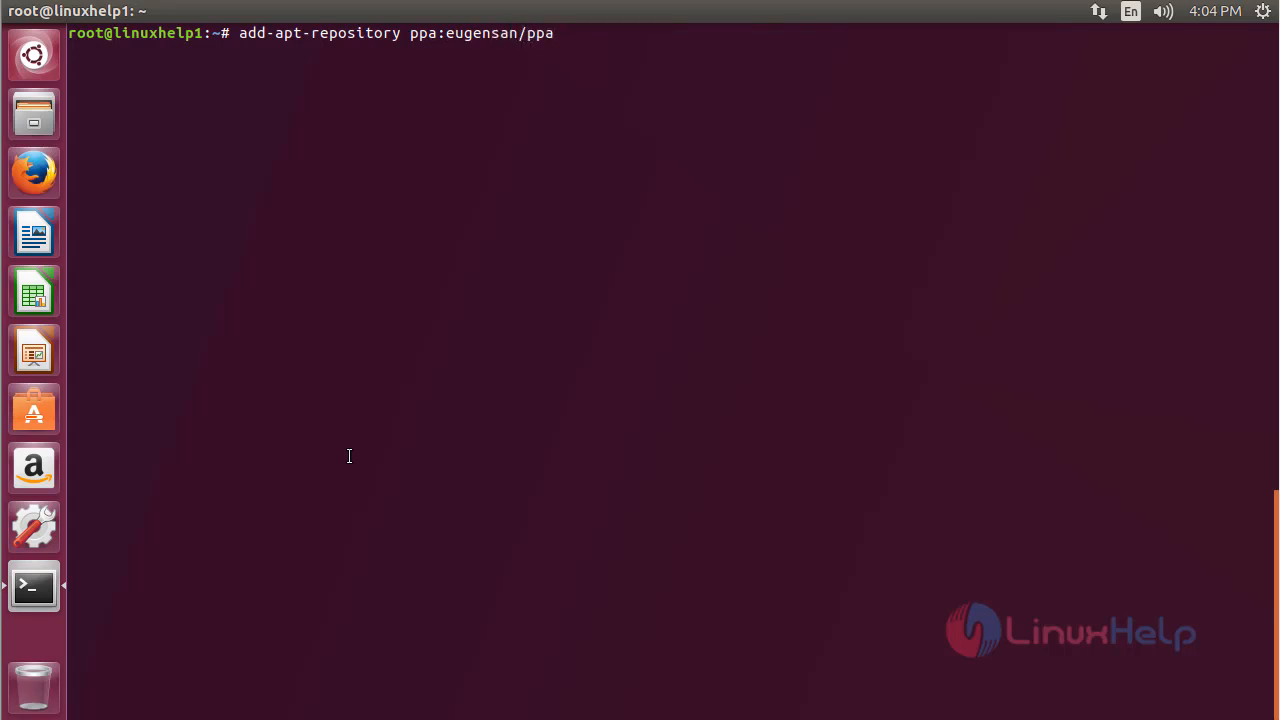
pyautogui.press('Return')
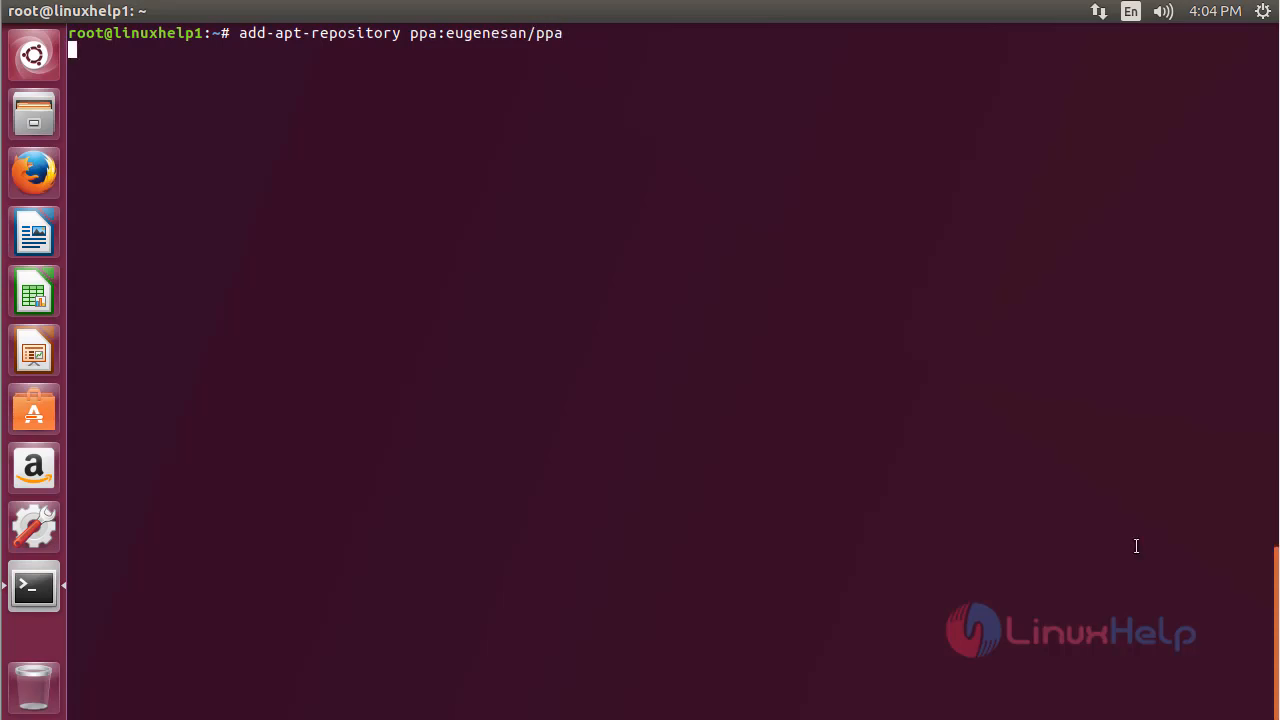
pyautogui.press('Return')
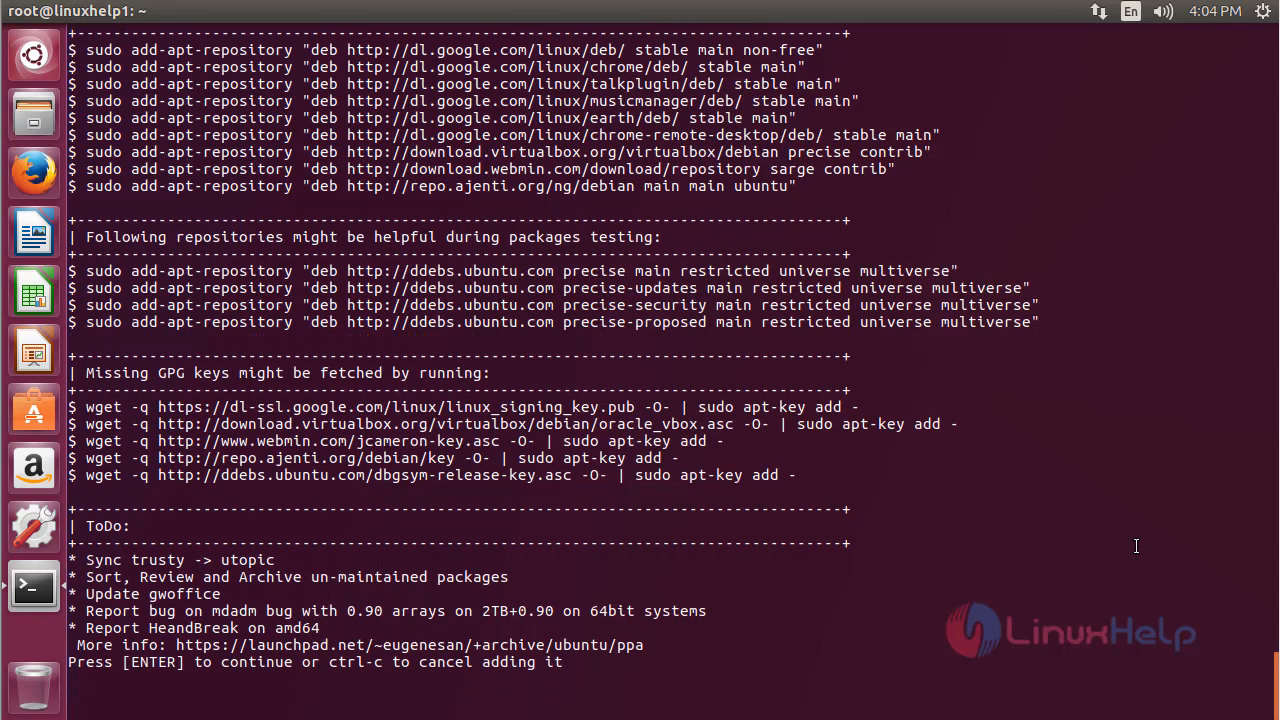
pyautogui.press('Return')
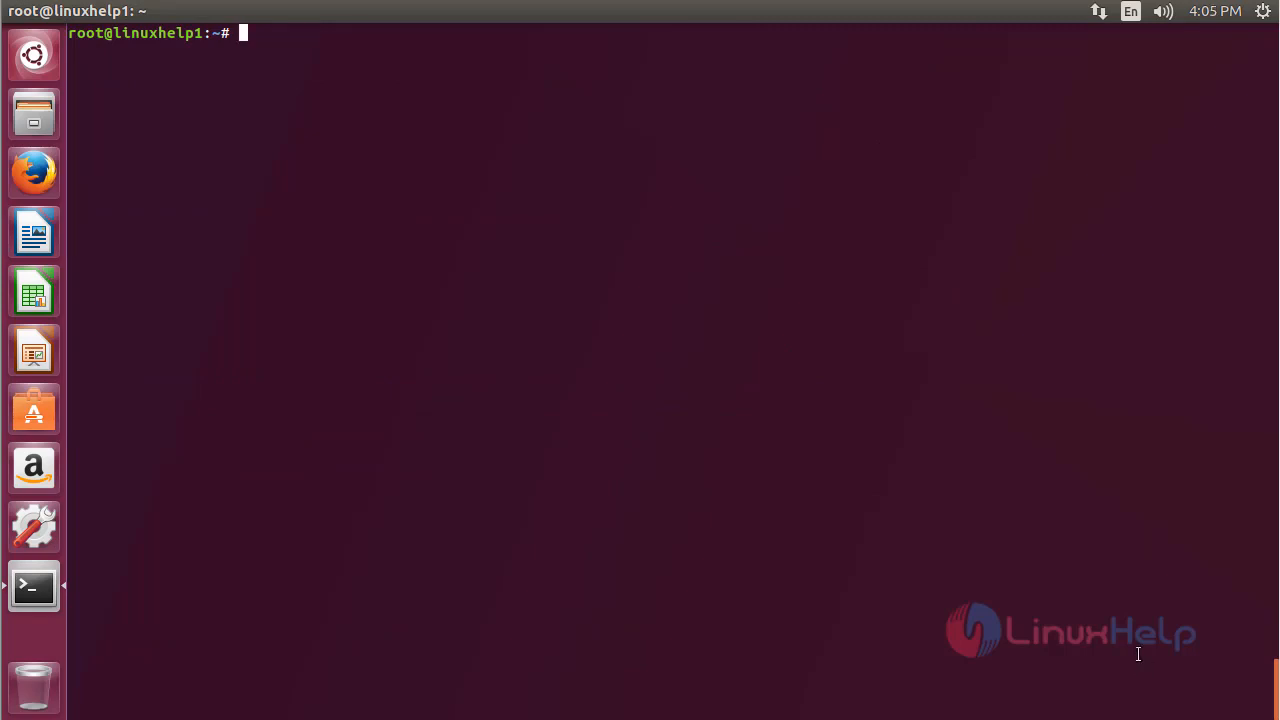
# Run apt-get update to refresh the package lists including the new PPA.
pyautogui.write('apt')
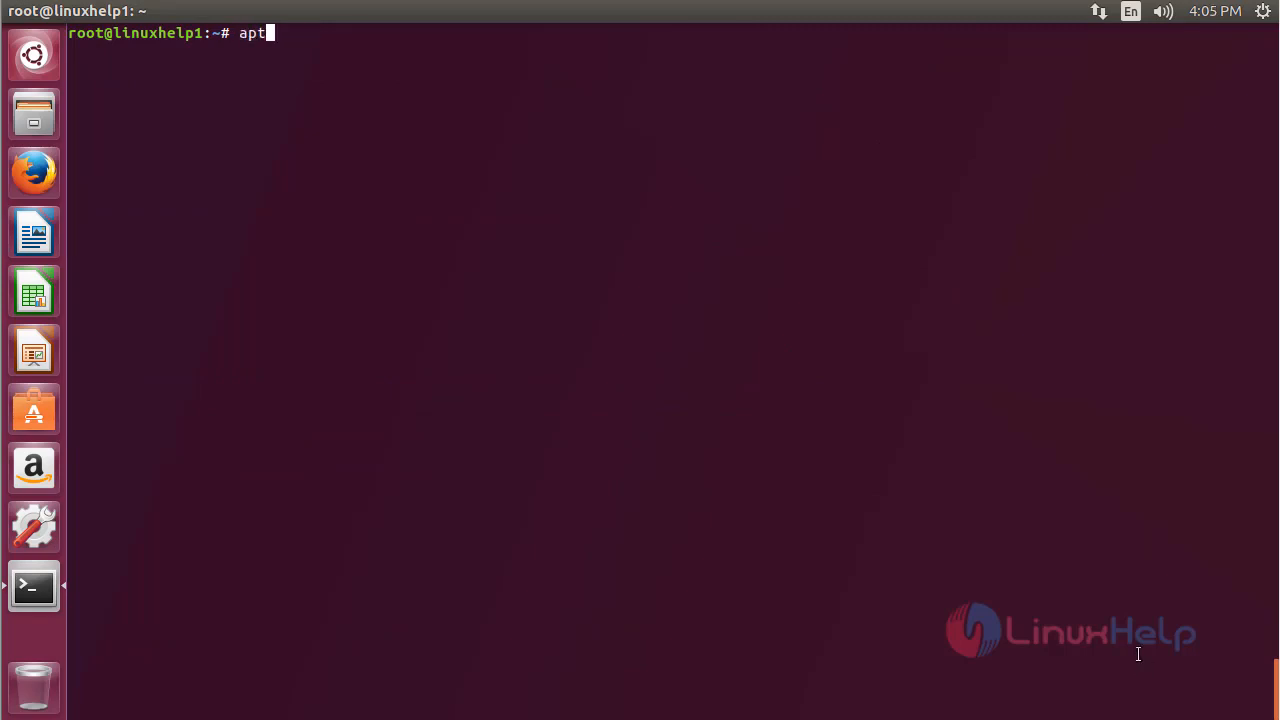
pyautogui.write('-get up')
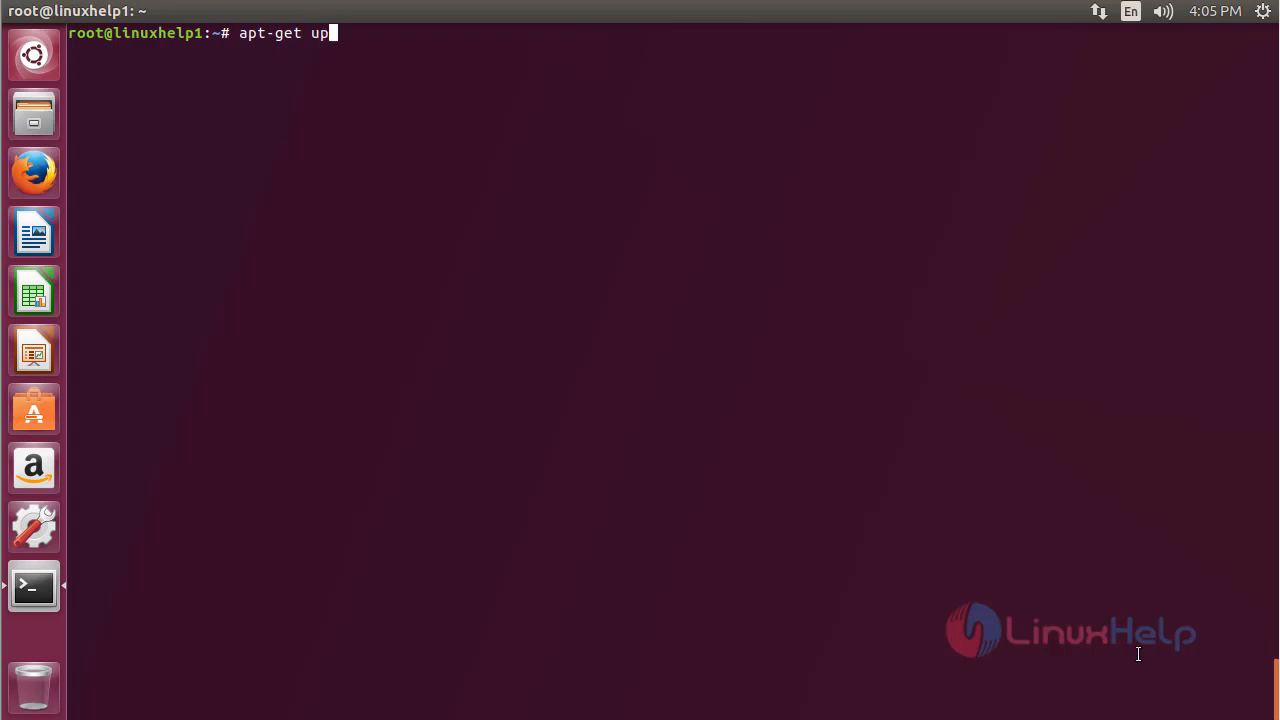
pyautogui.write('date')
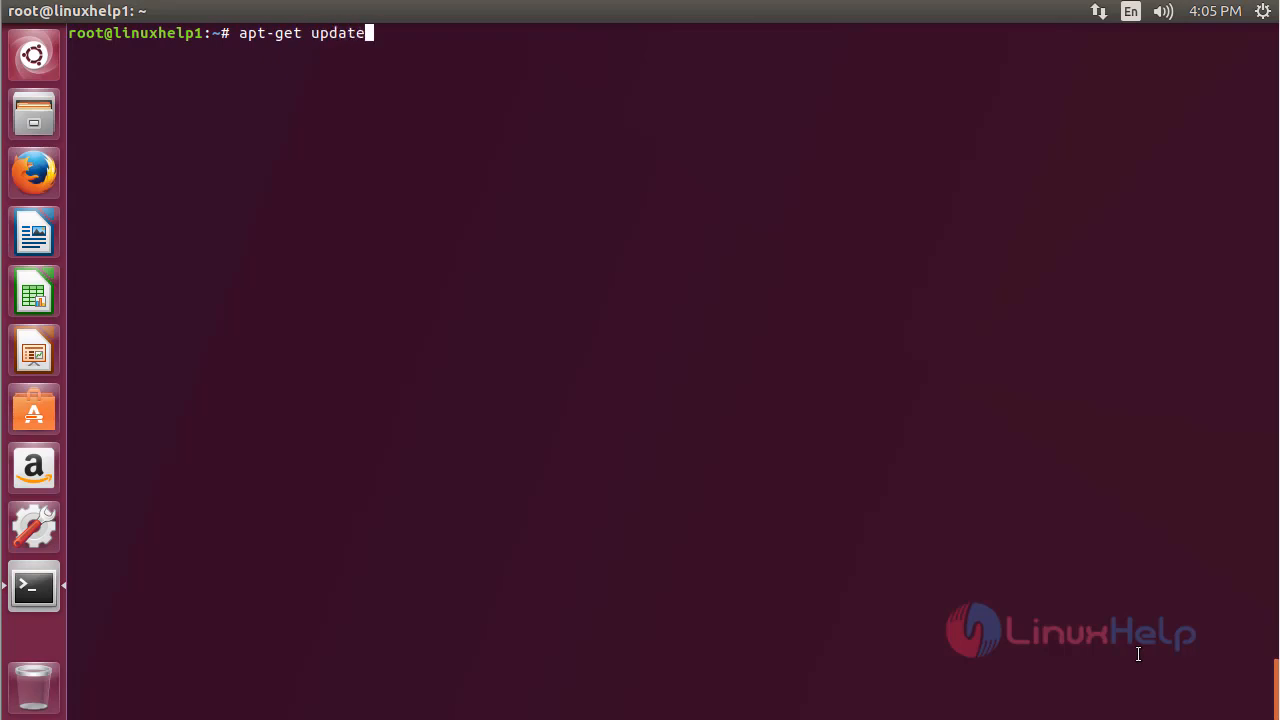
pyautogui.press('Return')
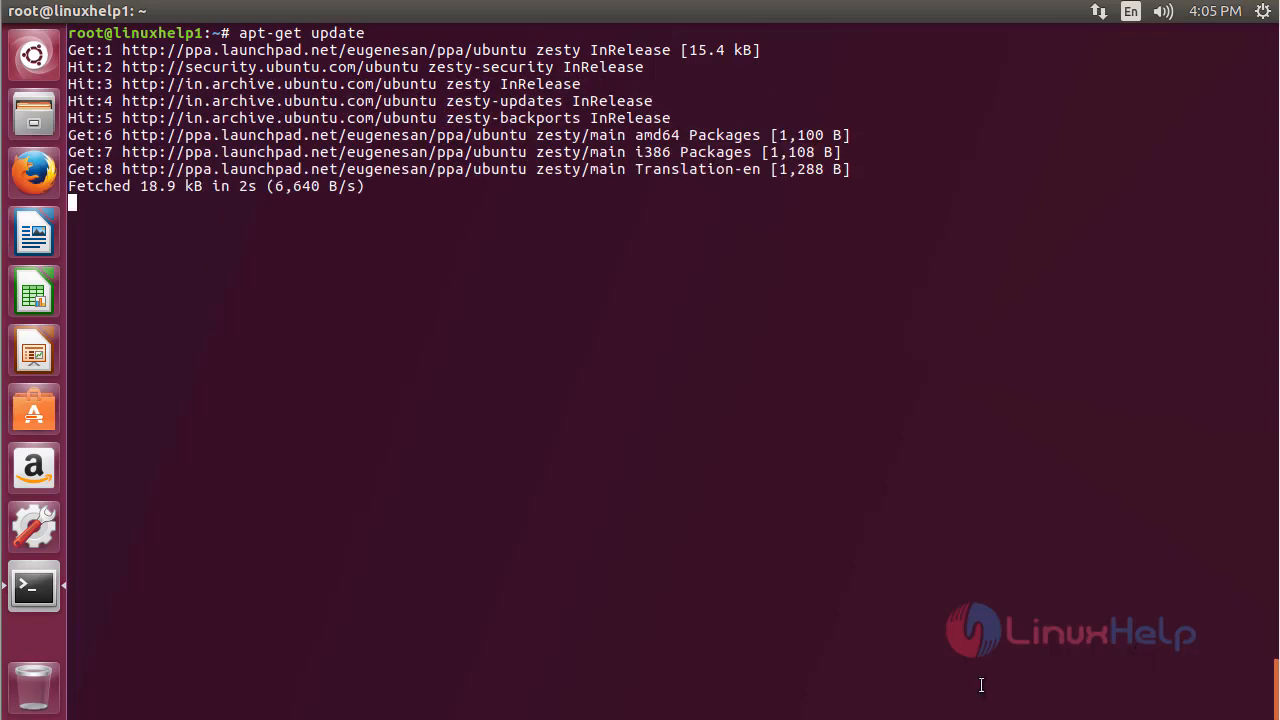
pyautogui.moveTo(32, 290)
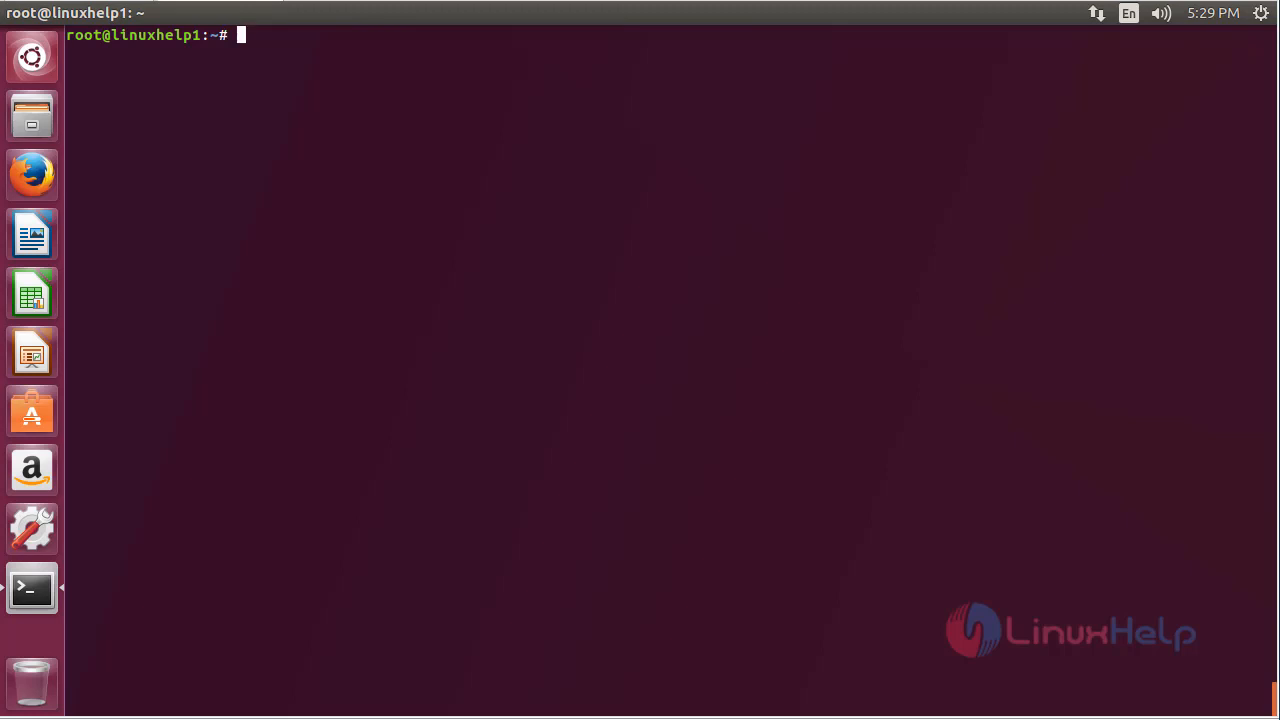
pyautogui.moveTo(388, 504)
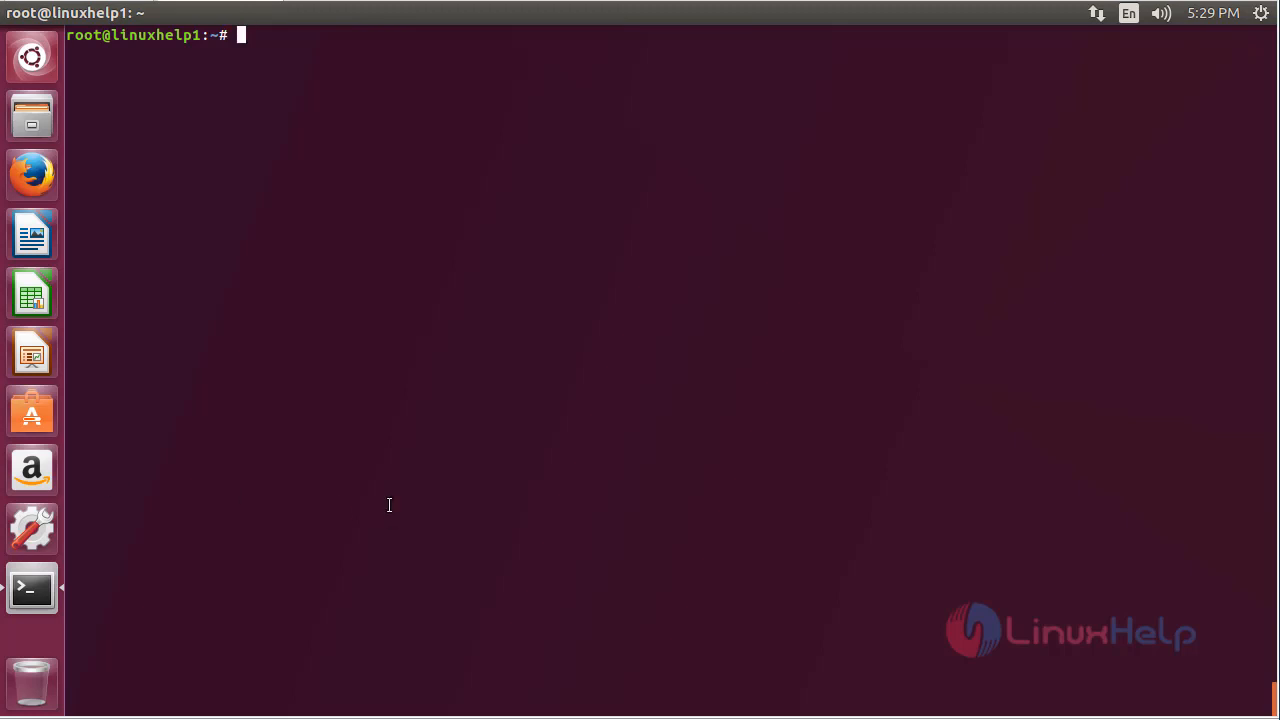
# Run apt-get install brotli -y to install Brotli, then clear the screen.
pyautogui.write('apt-get')
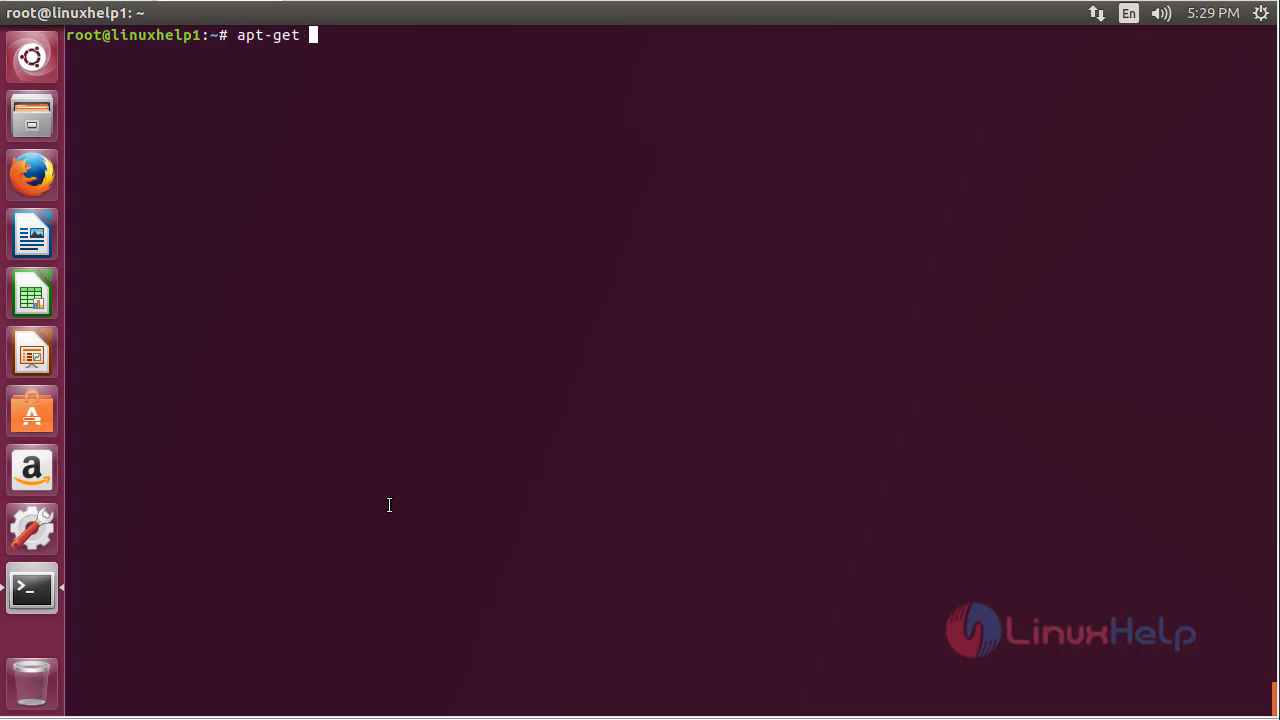
pyautogui.write('inst')
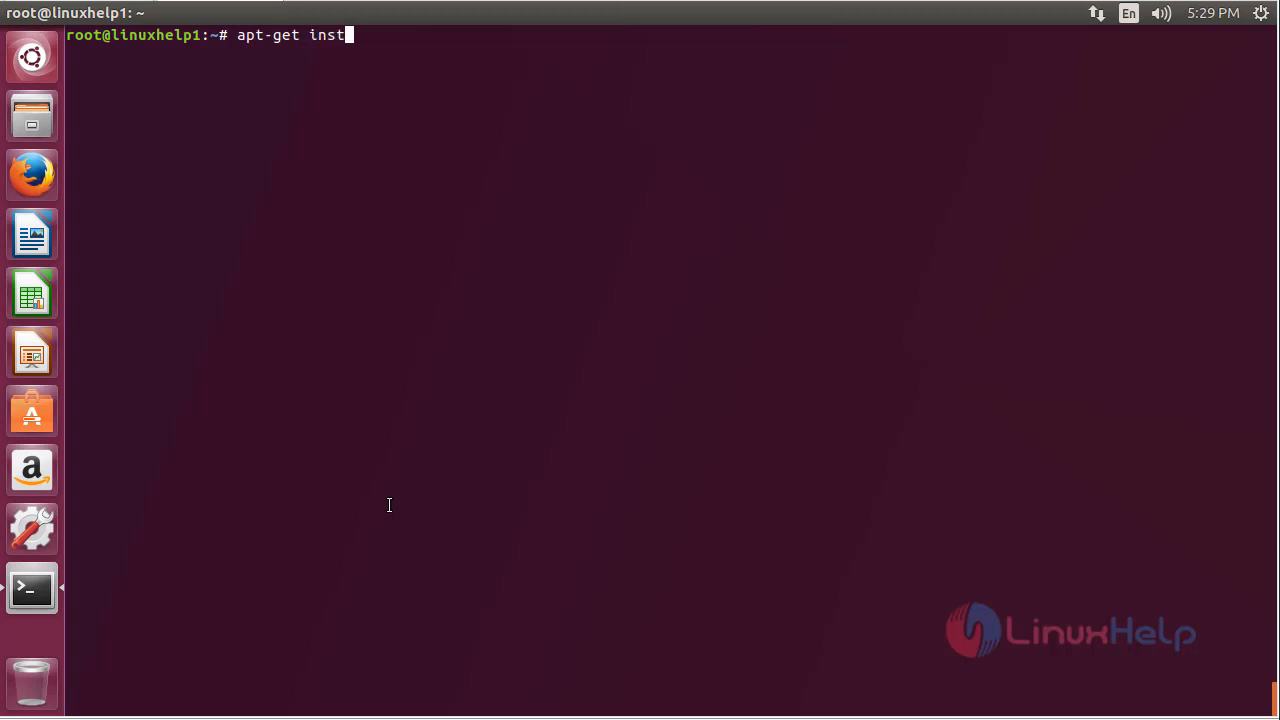
pyautogui.write('all')
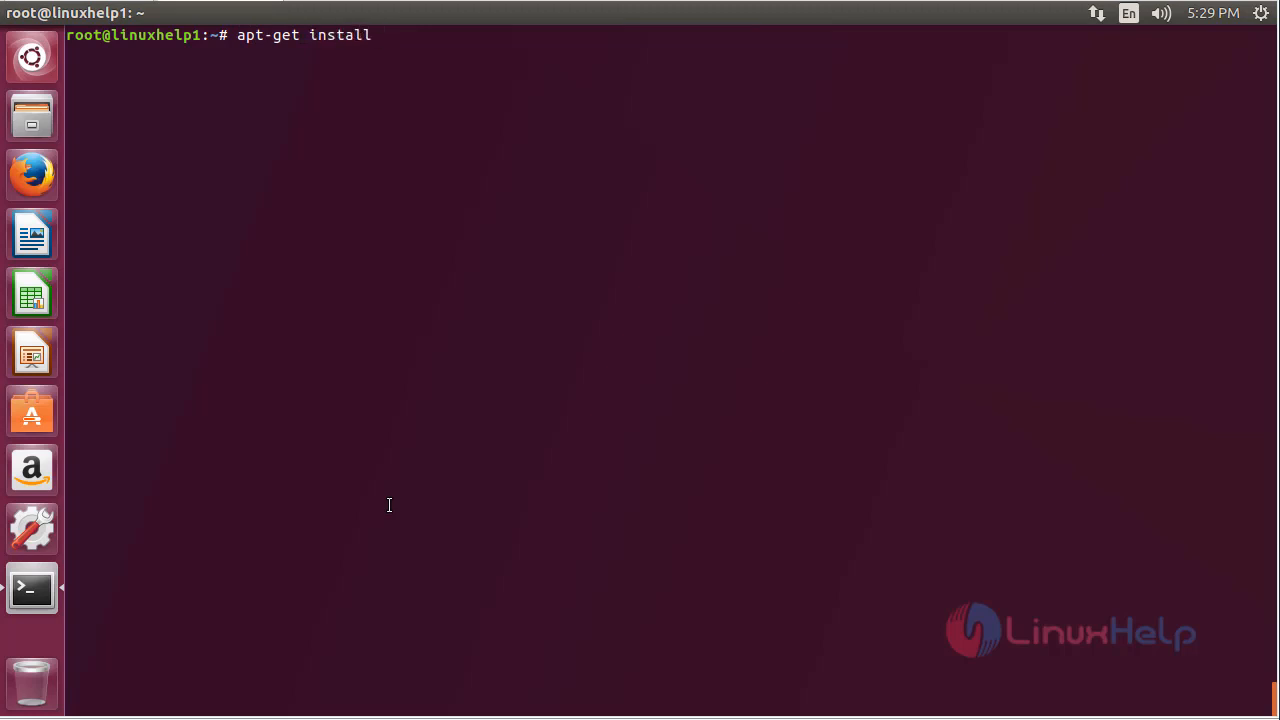
pyautogui.write('brot')
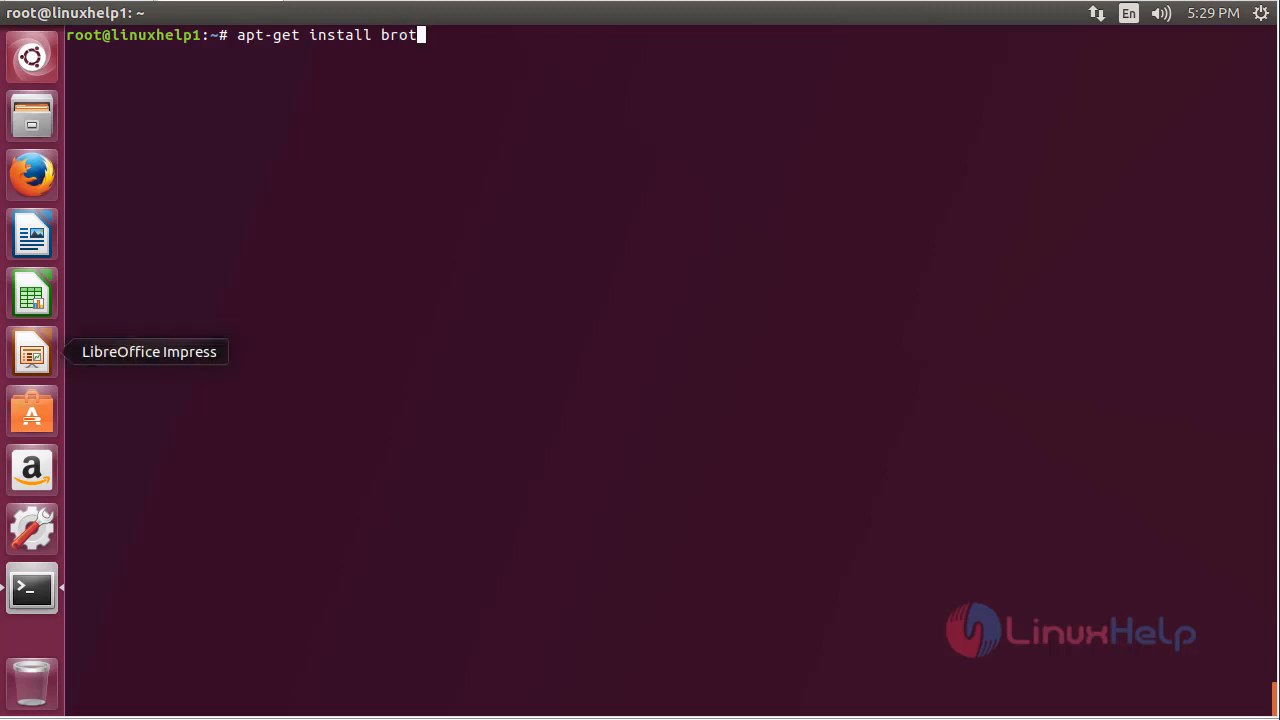
pyautogui.moveTo(412, 358)
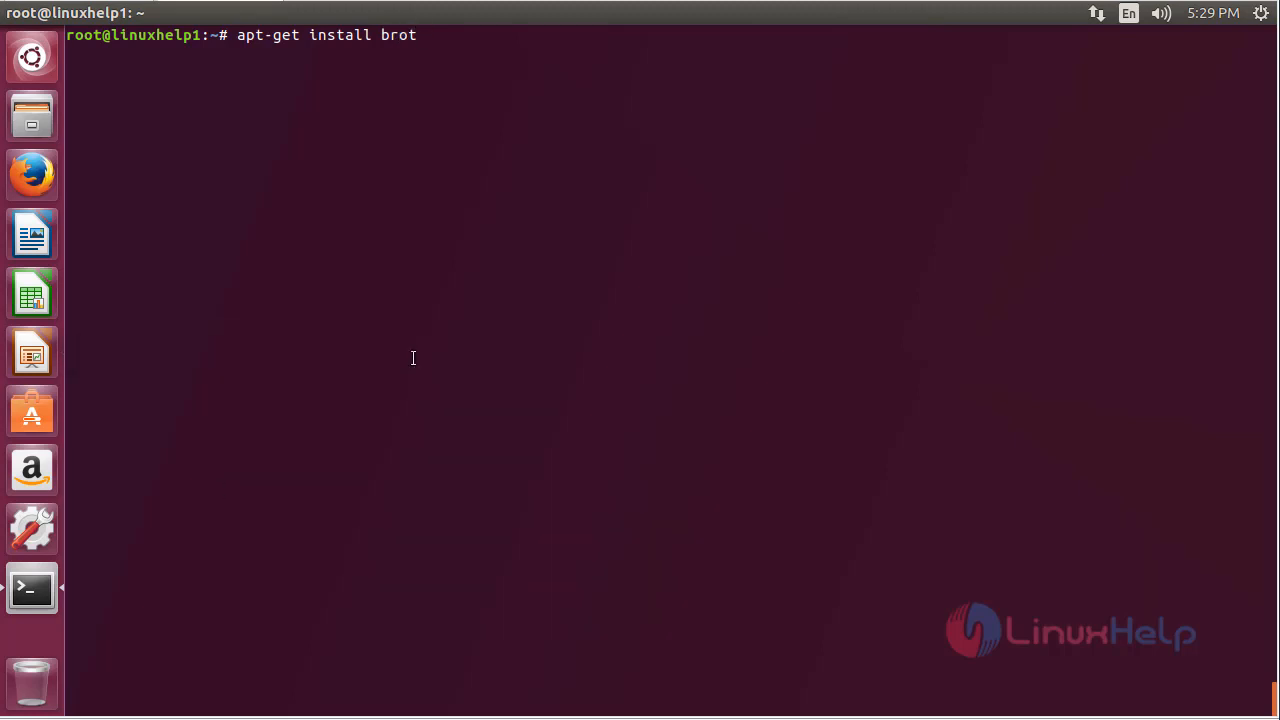
pyautogui.write('li')
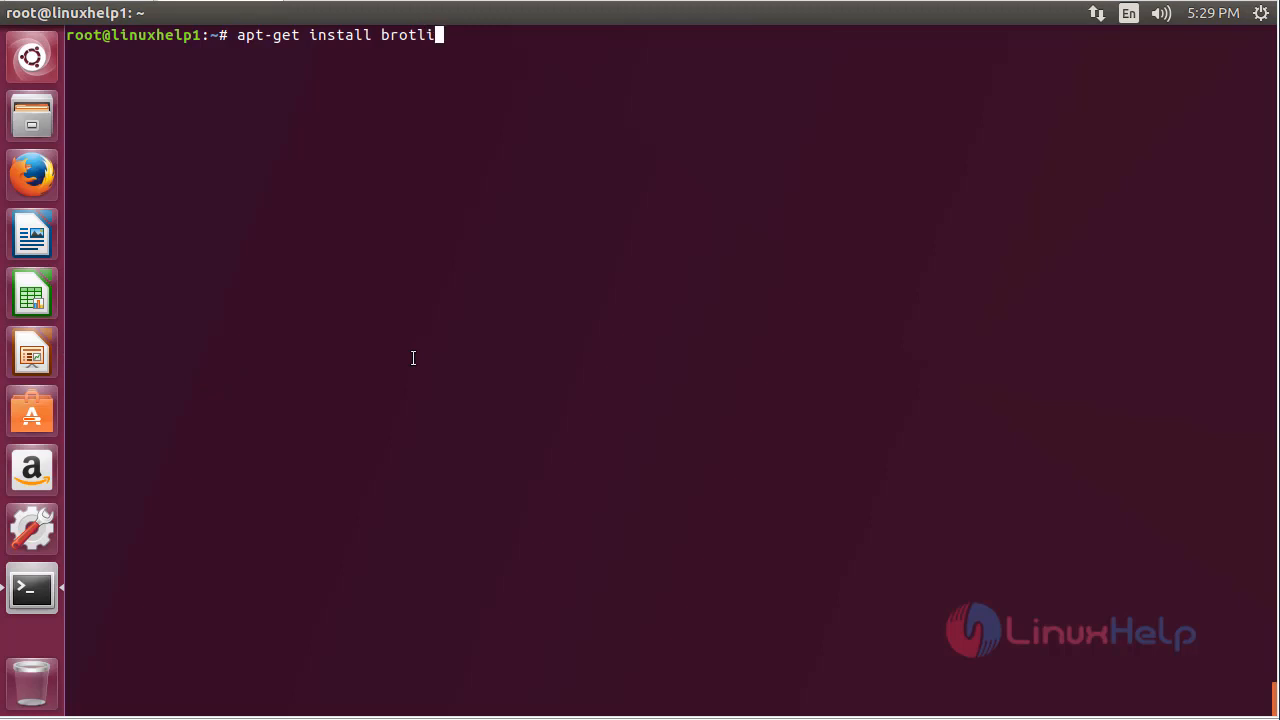
pyautogui.write('-y')
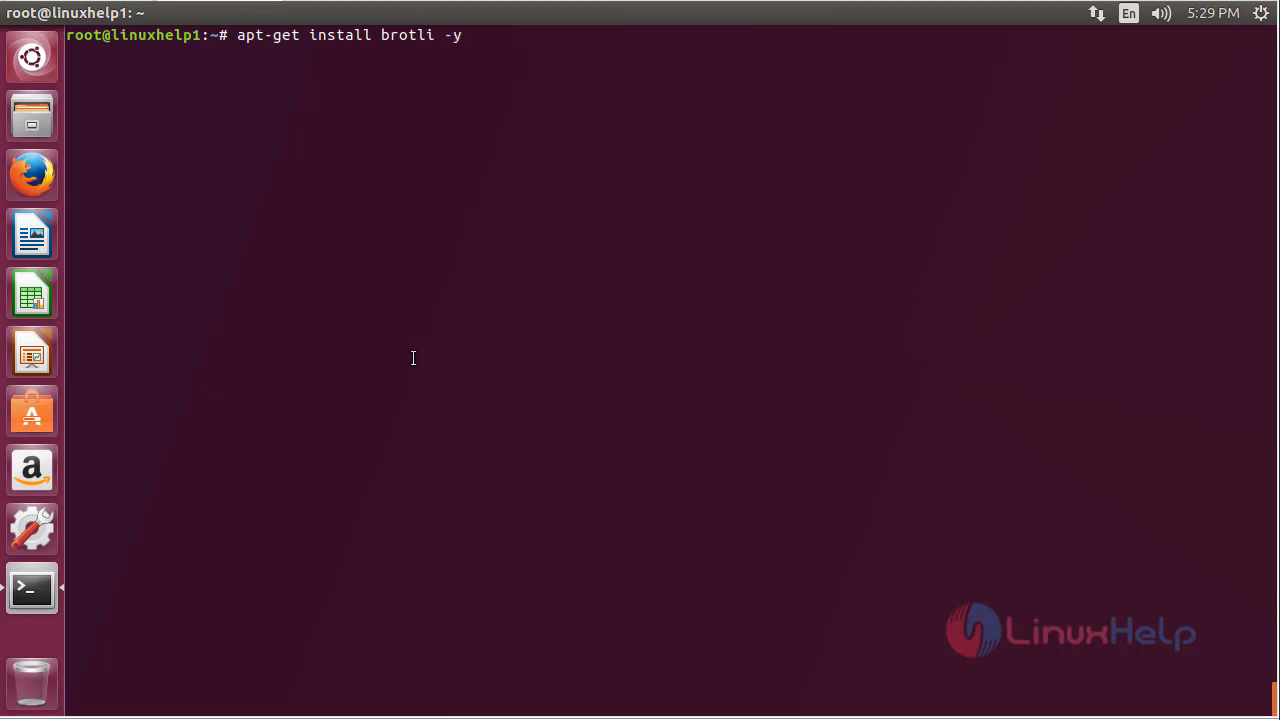
pyautogui.press('Return')
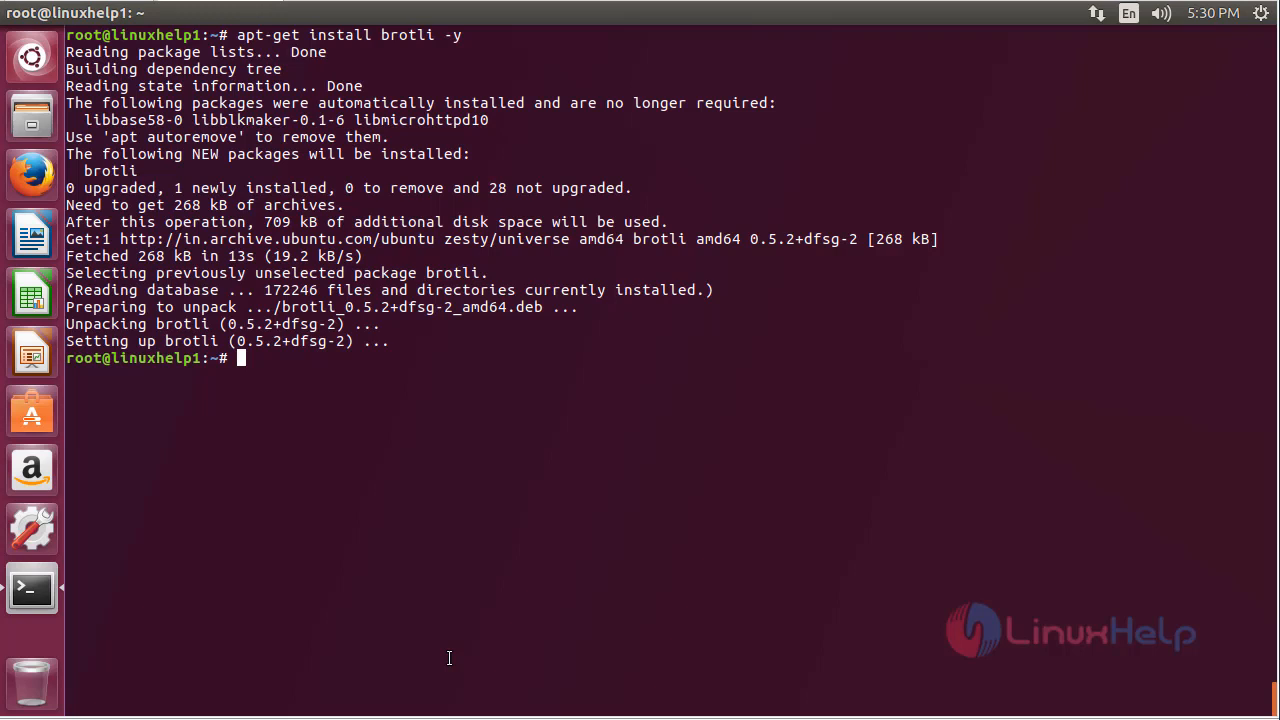
pyautogui.press('Return')
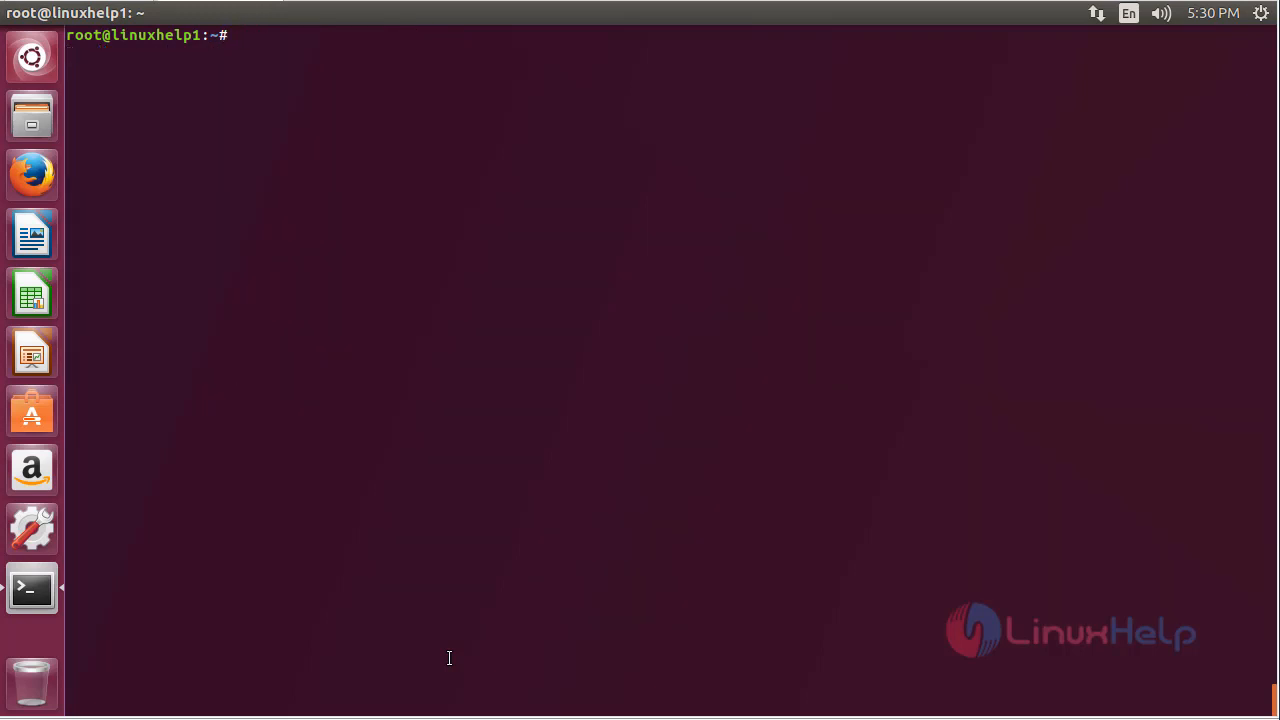
# Run brotli --help to print its usage options, then clear the screen.
pyautogui.write('br')
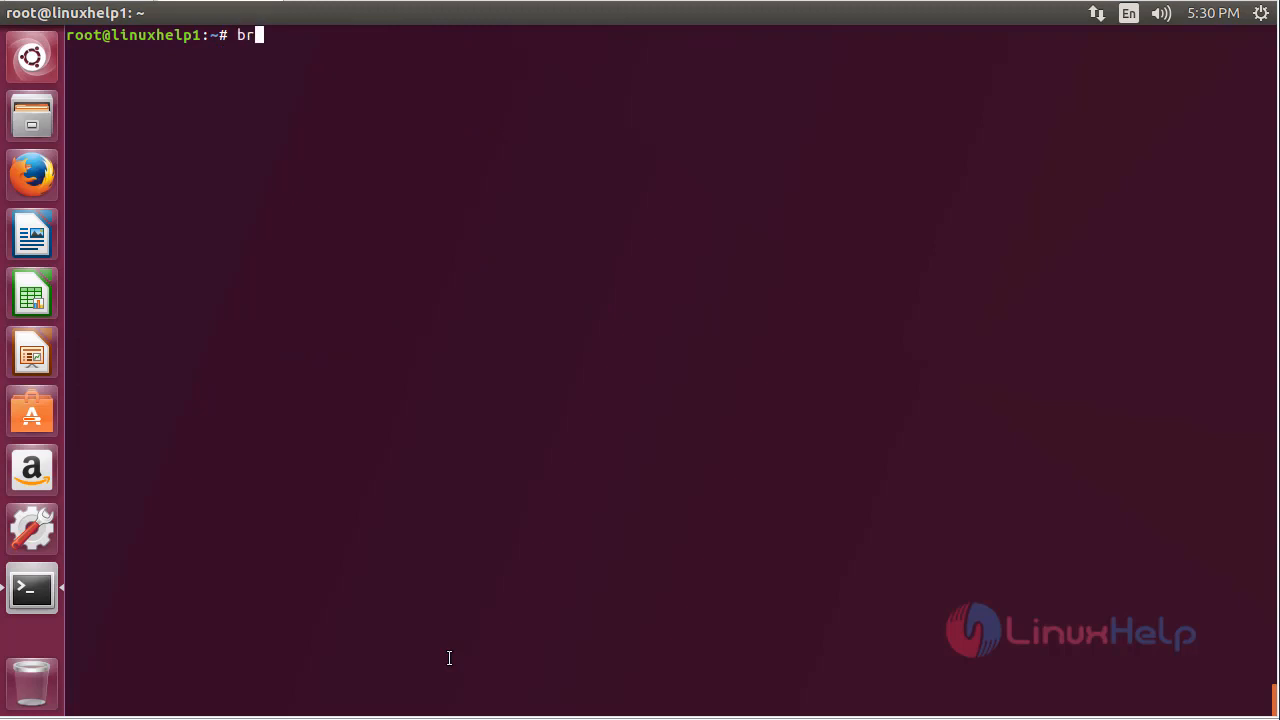
pyautogui.write('otli')
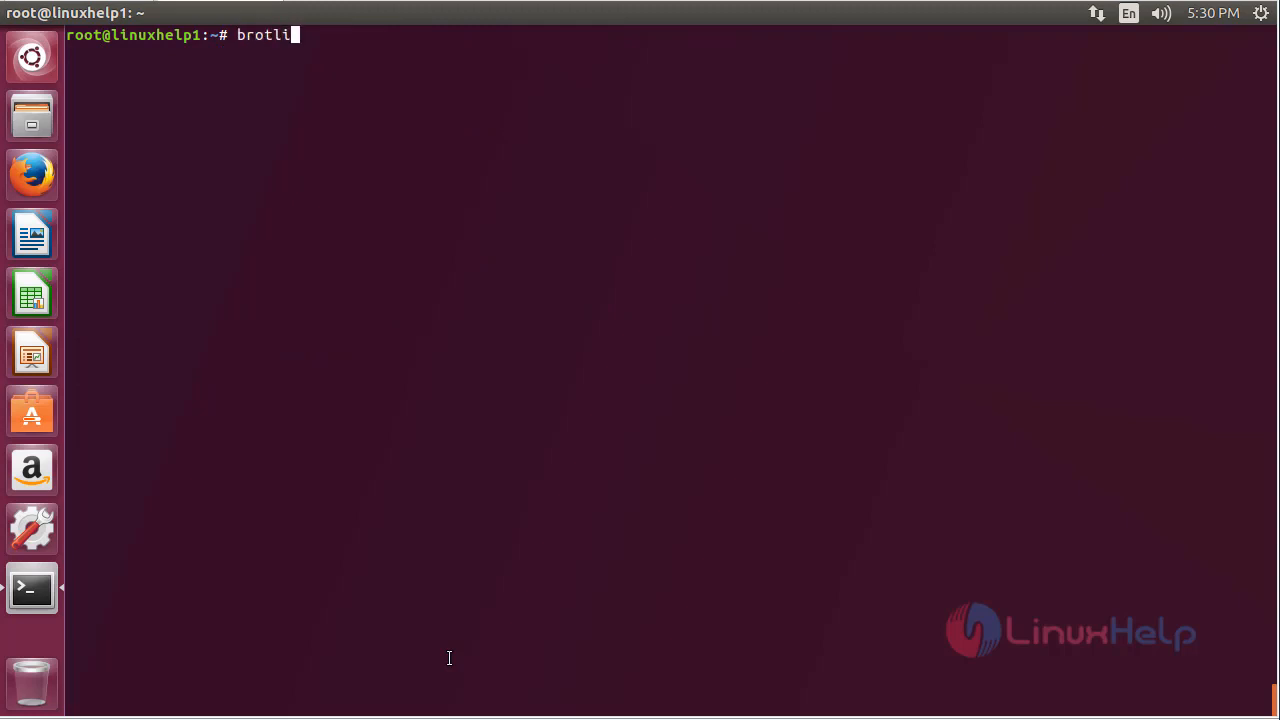
pyautogui.write('--help')
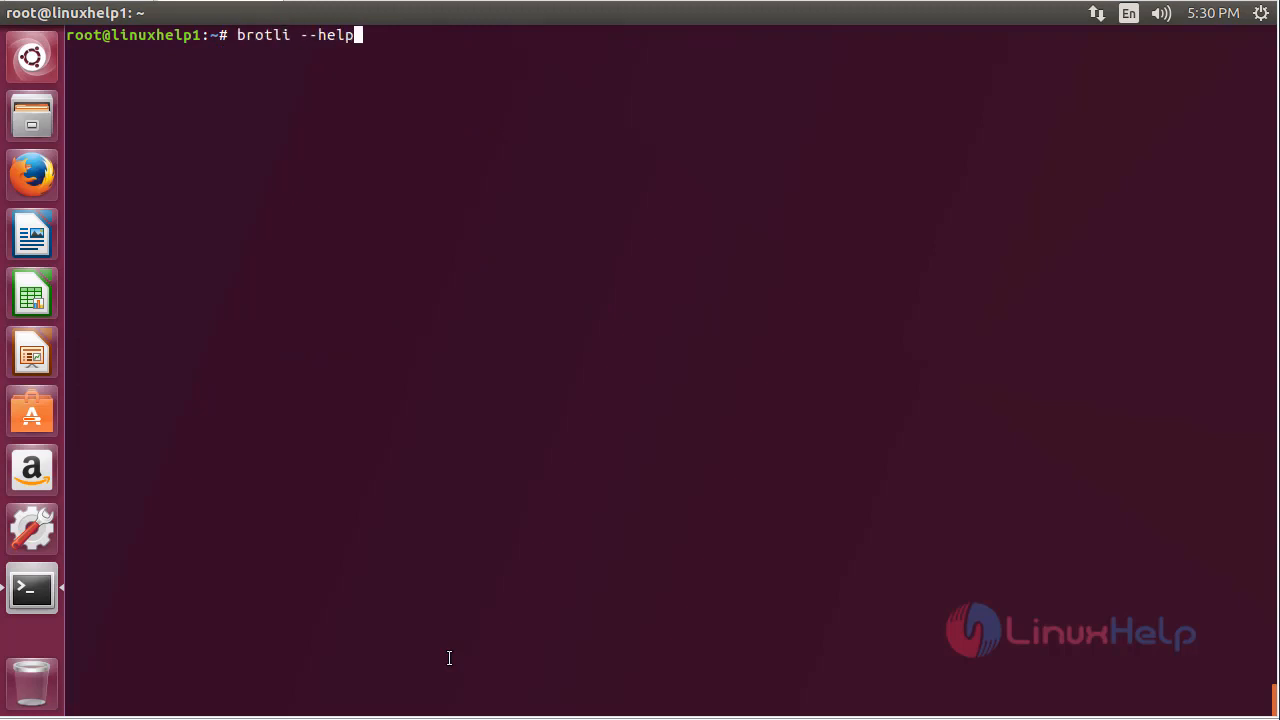
pyautogui.press('Return')
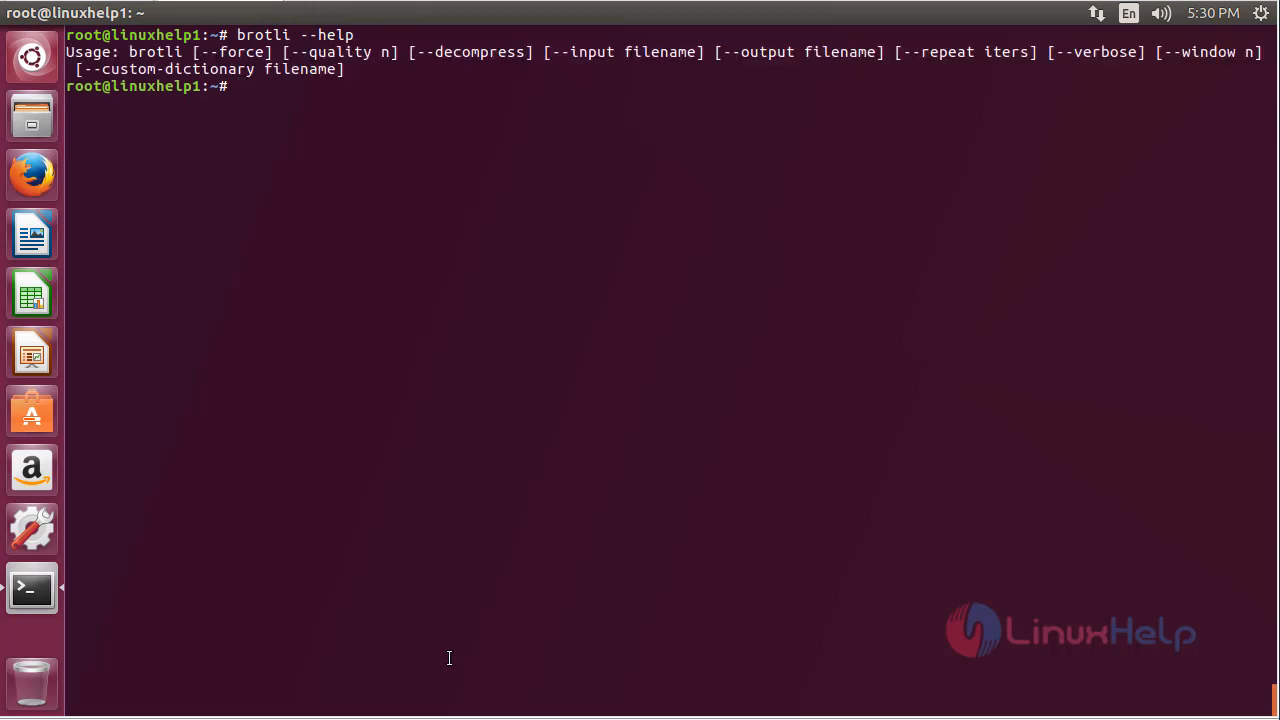
pyautogui.moveTo(280, 250)
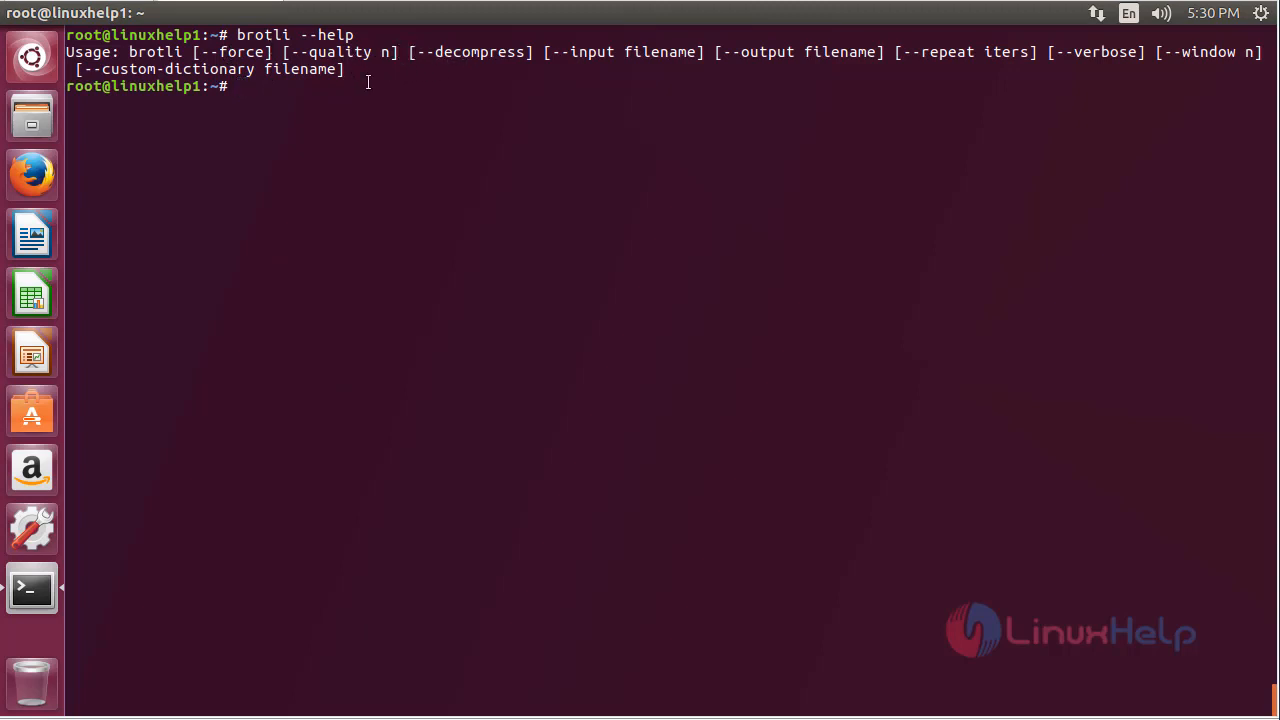
pyautogui.press('Return')
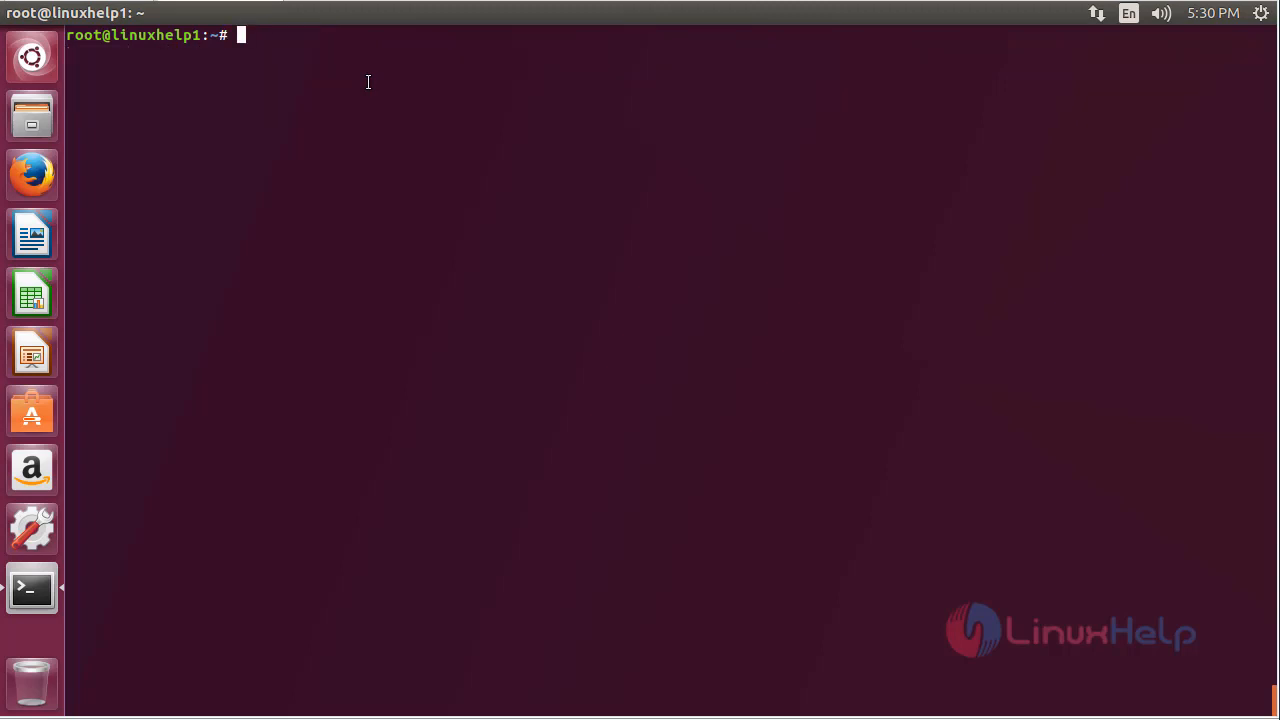
# Run apt-get remove brotli -y to uninstall Brotli, freeing 709 kB.
pyautogui.write('a')
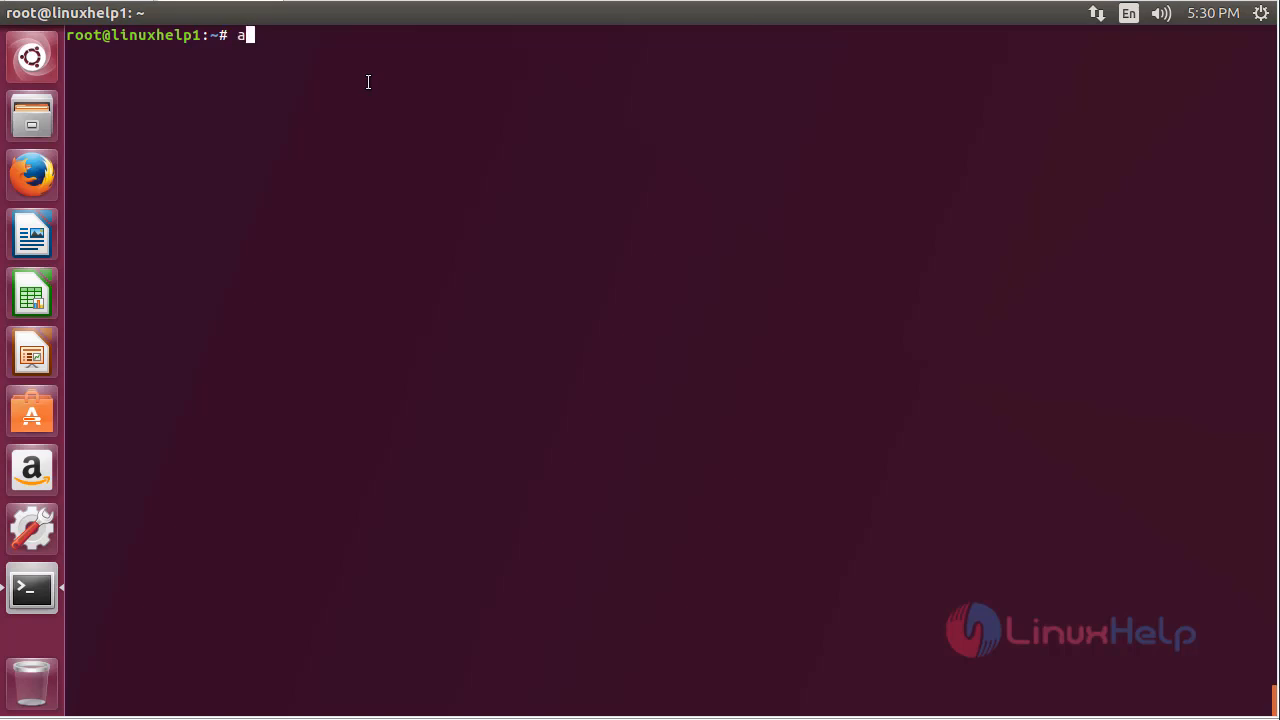
pyautogui.write('pt-get re')
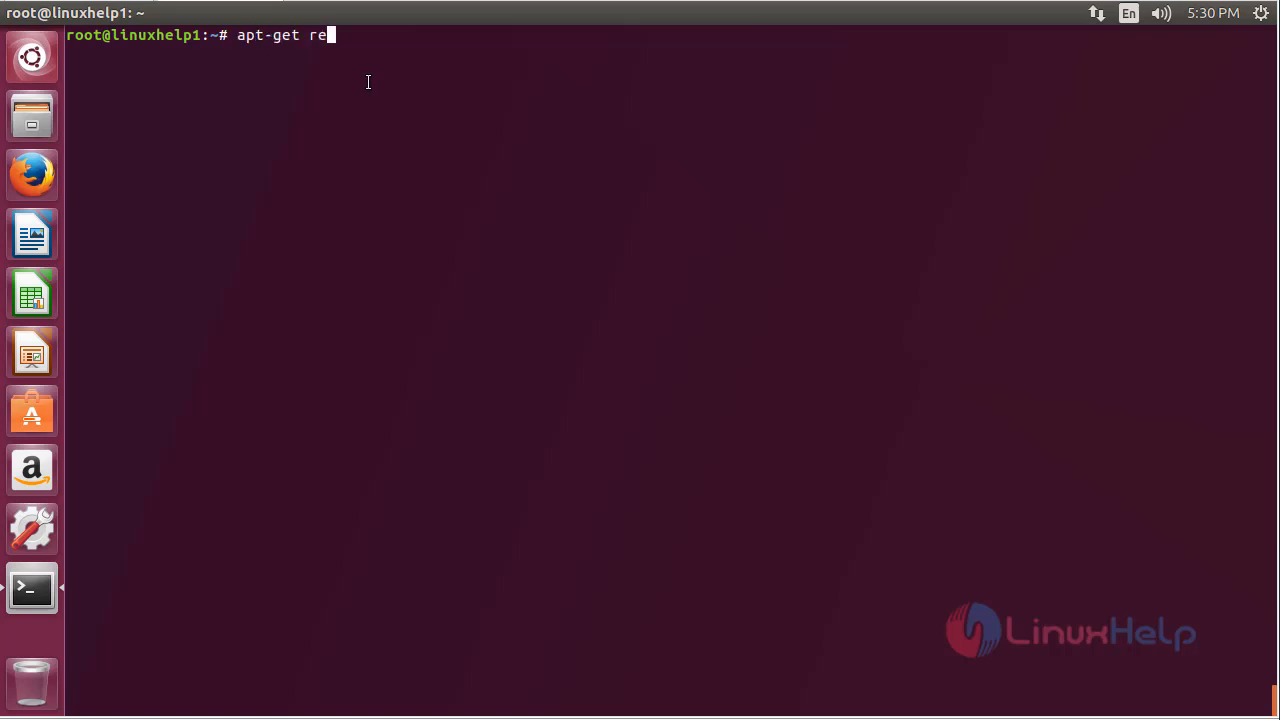
pyautogui.write('move v')
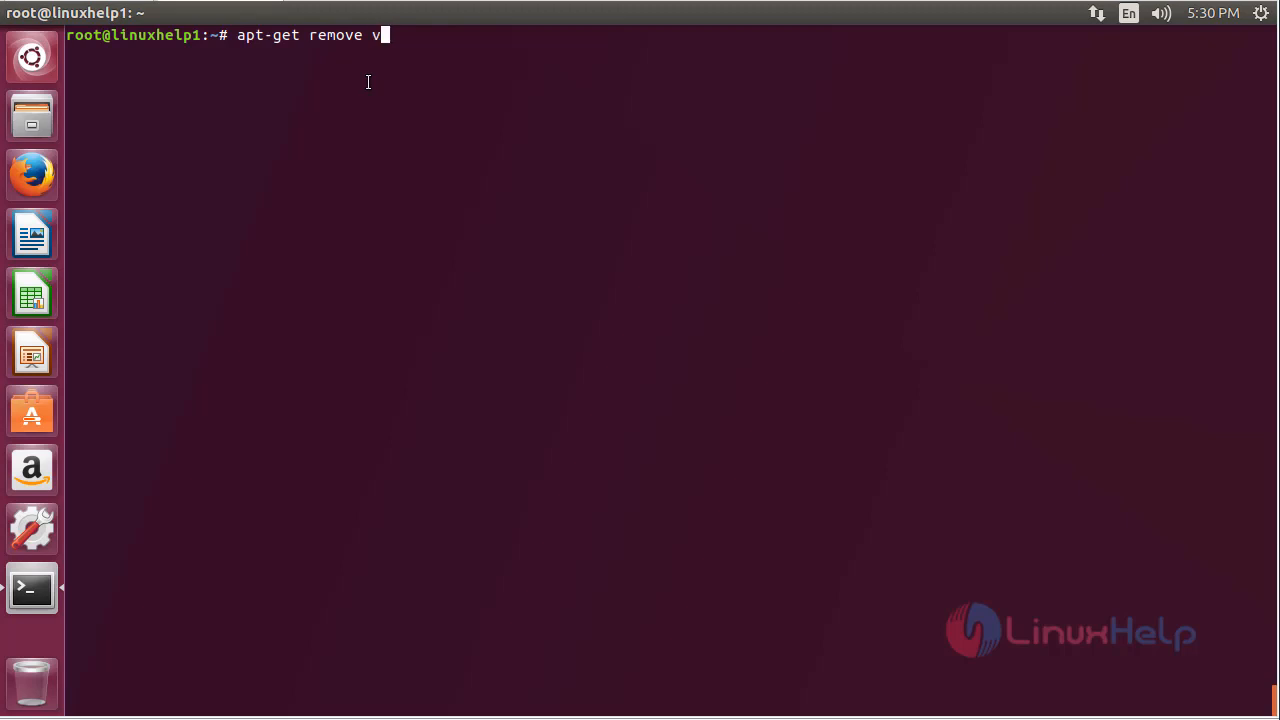
pyautogui.write('bro')
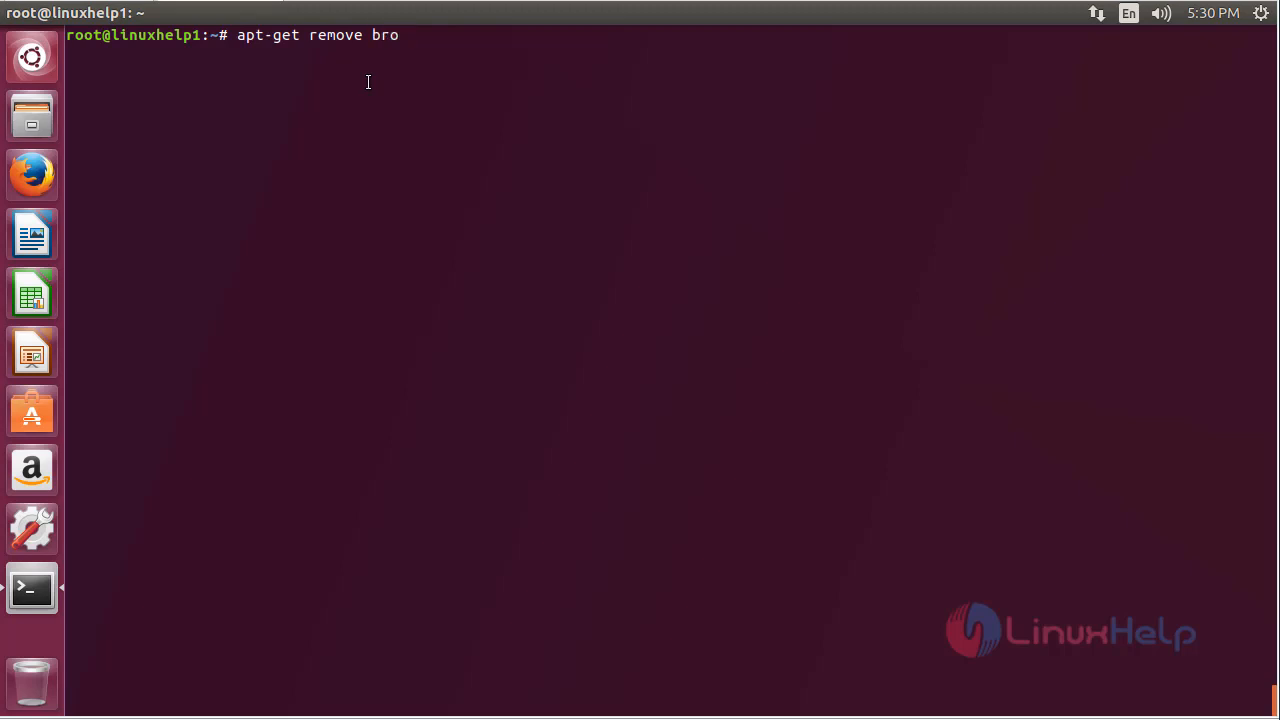
pyautogui.write('tli -y')
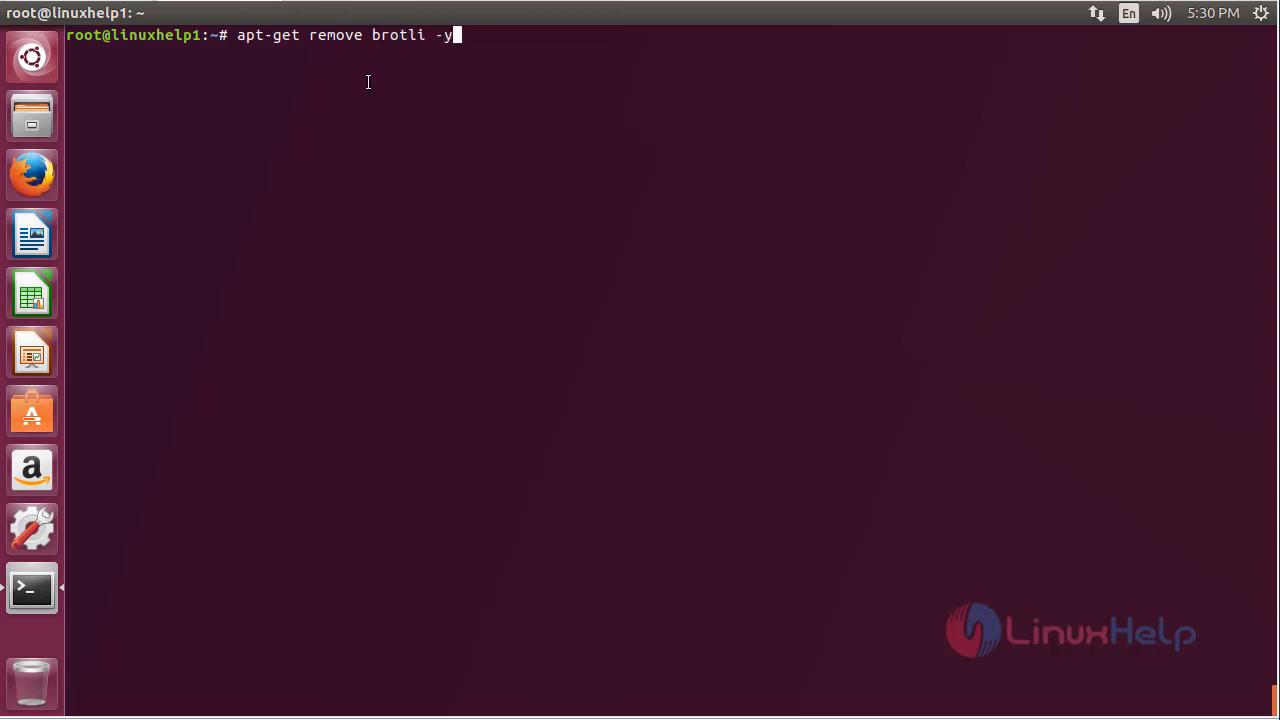
pyautogui.press('Return')
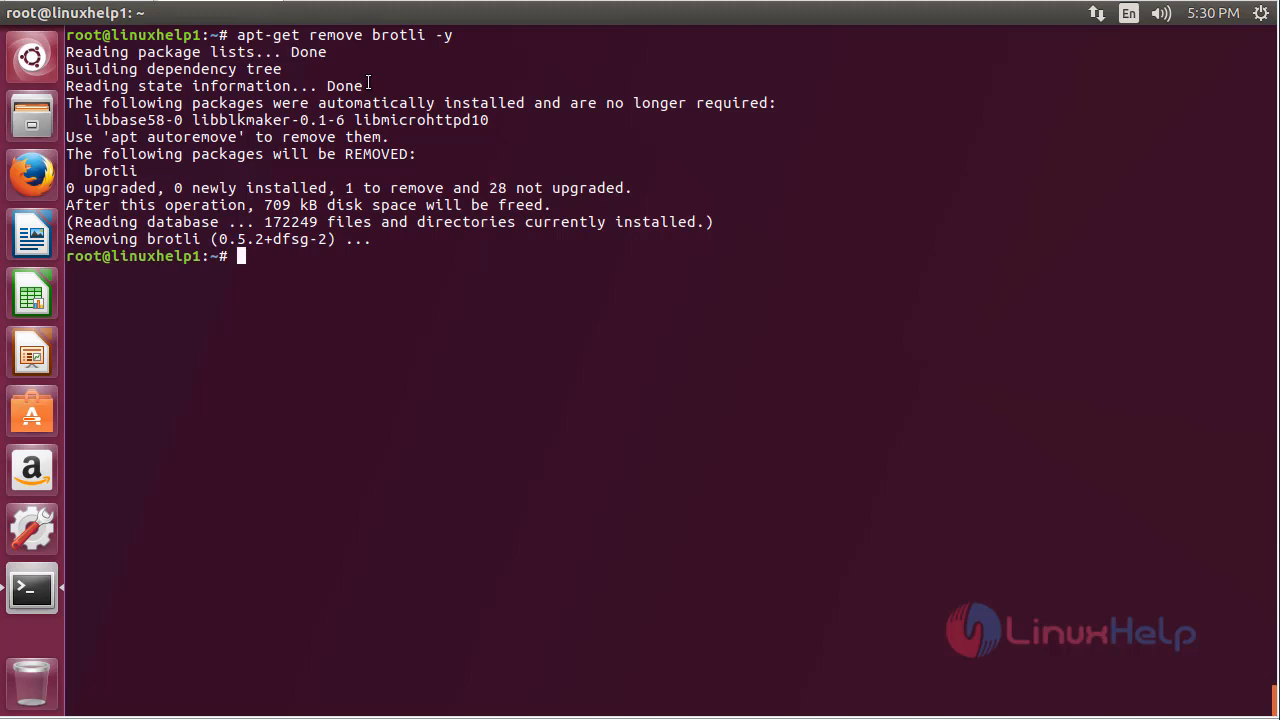
pyautogui.press('Return')
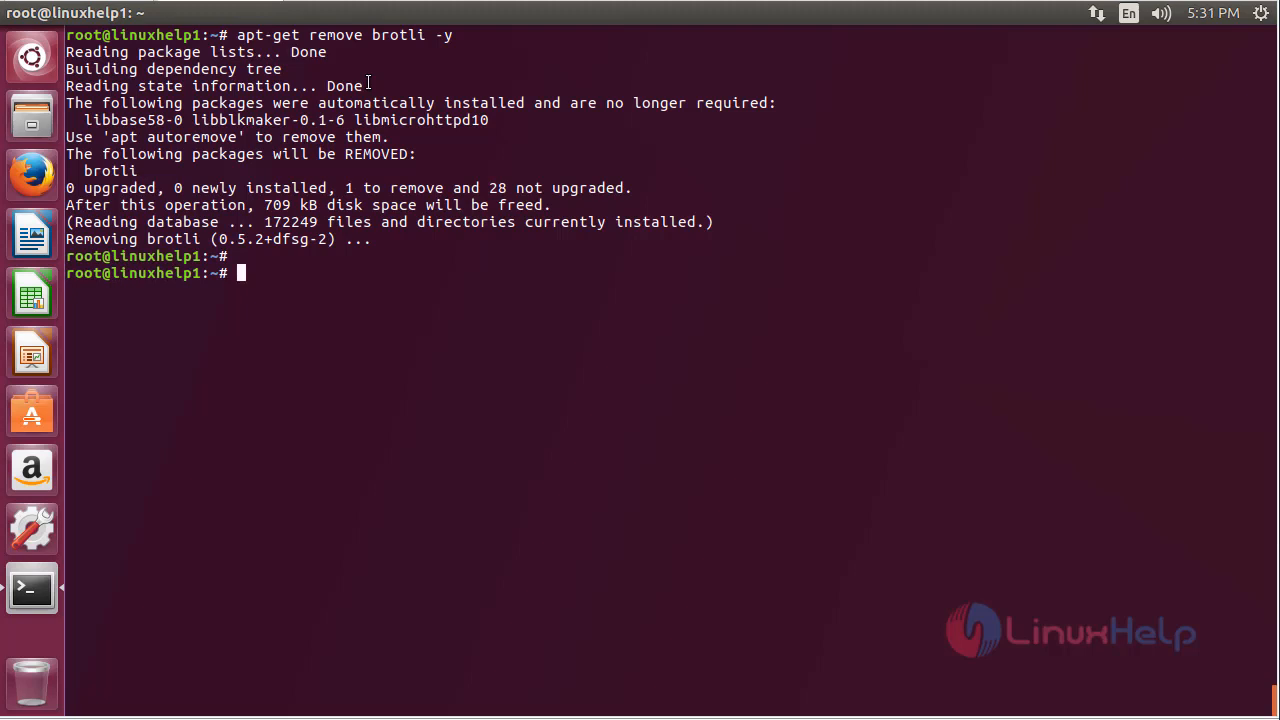